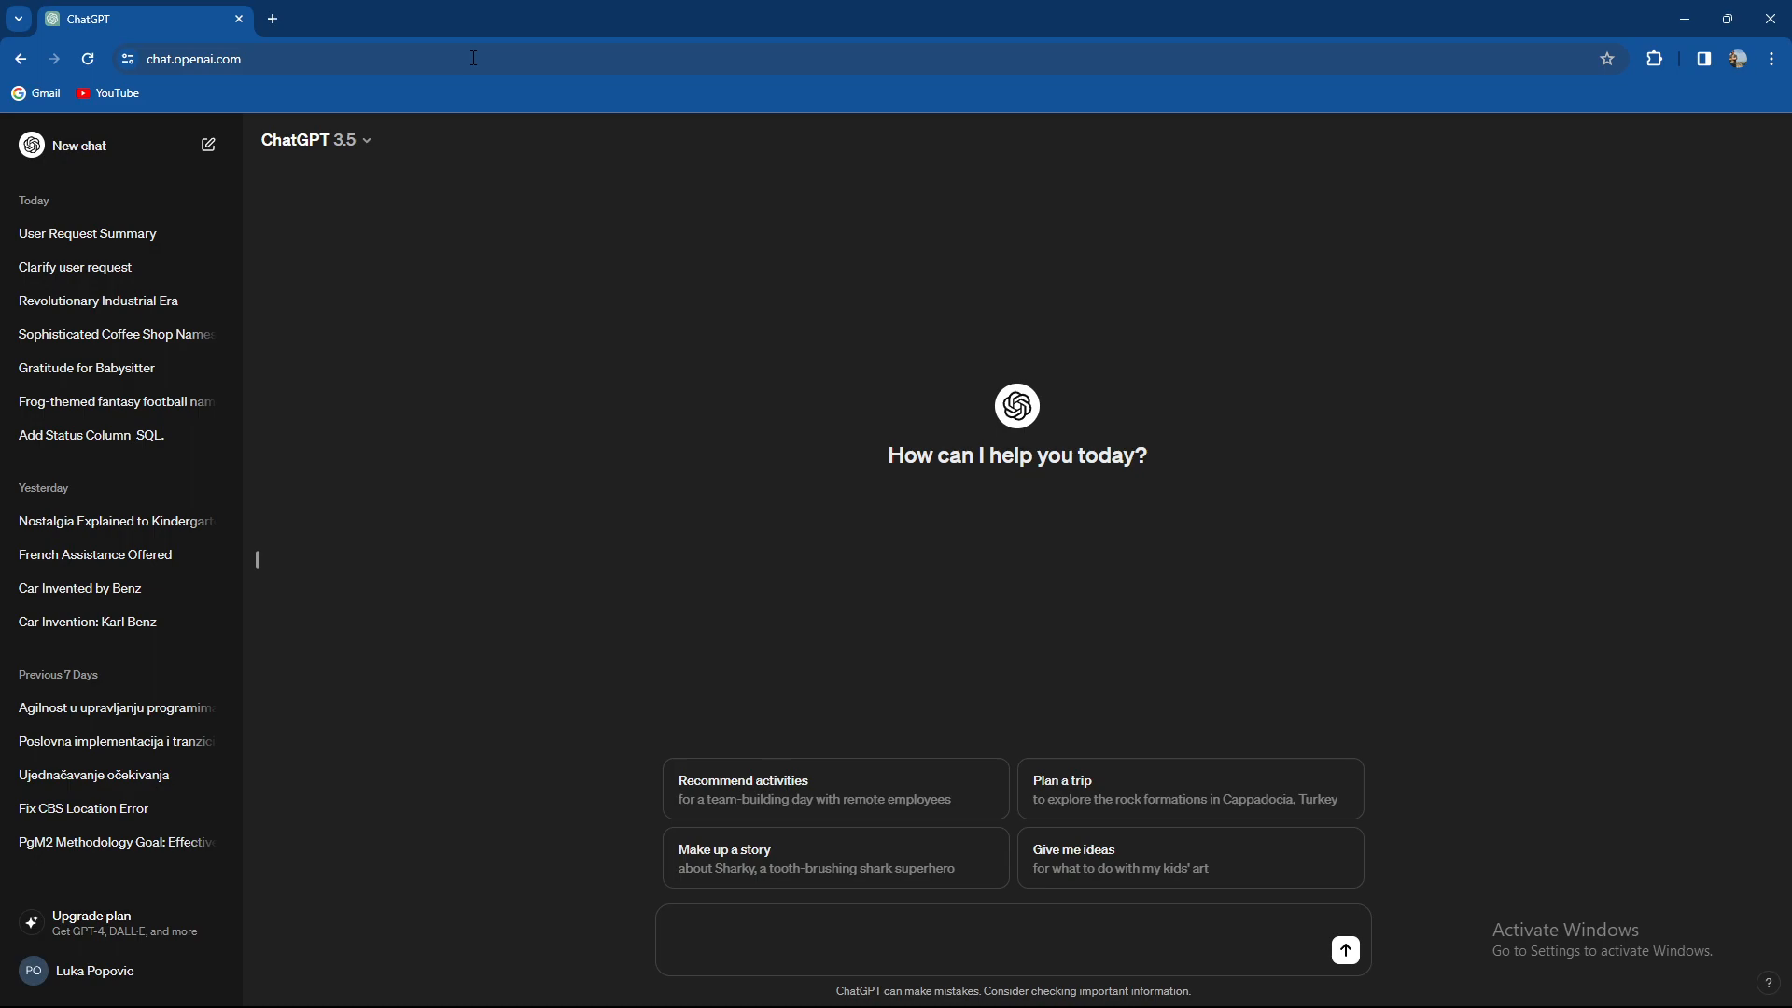
mouse_move(483, 420)
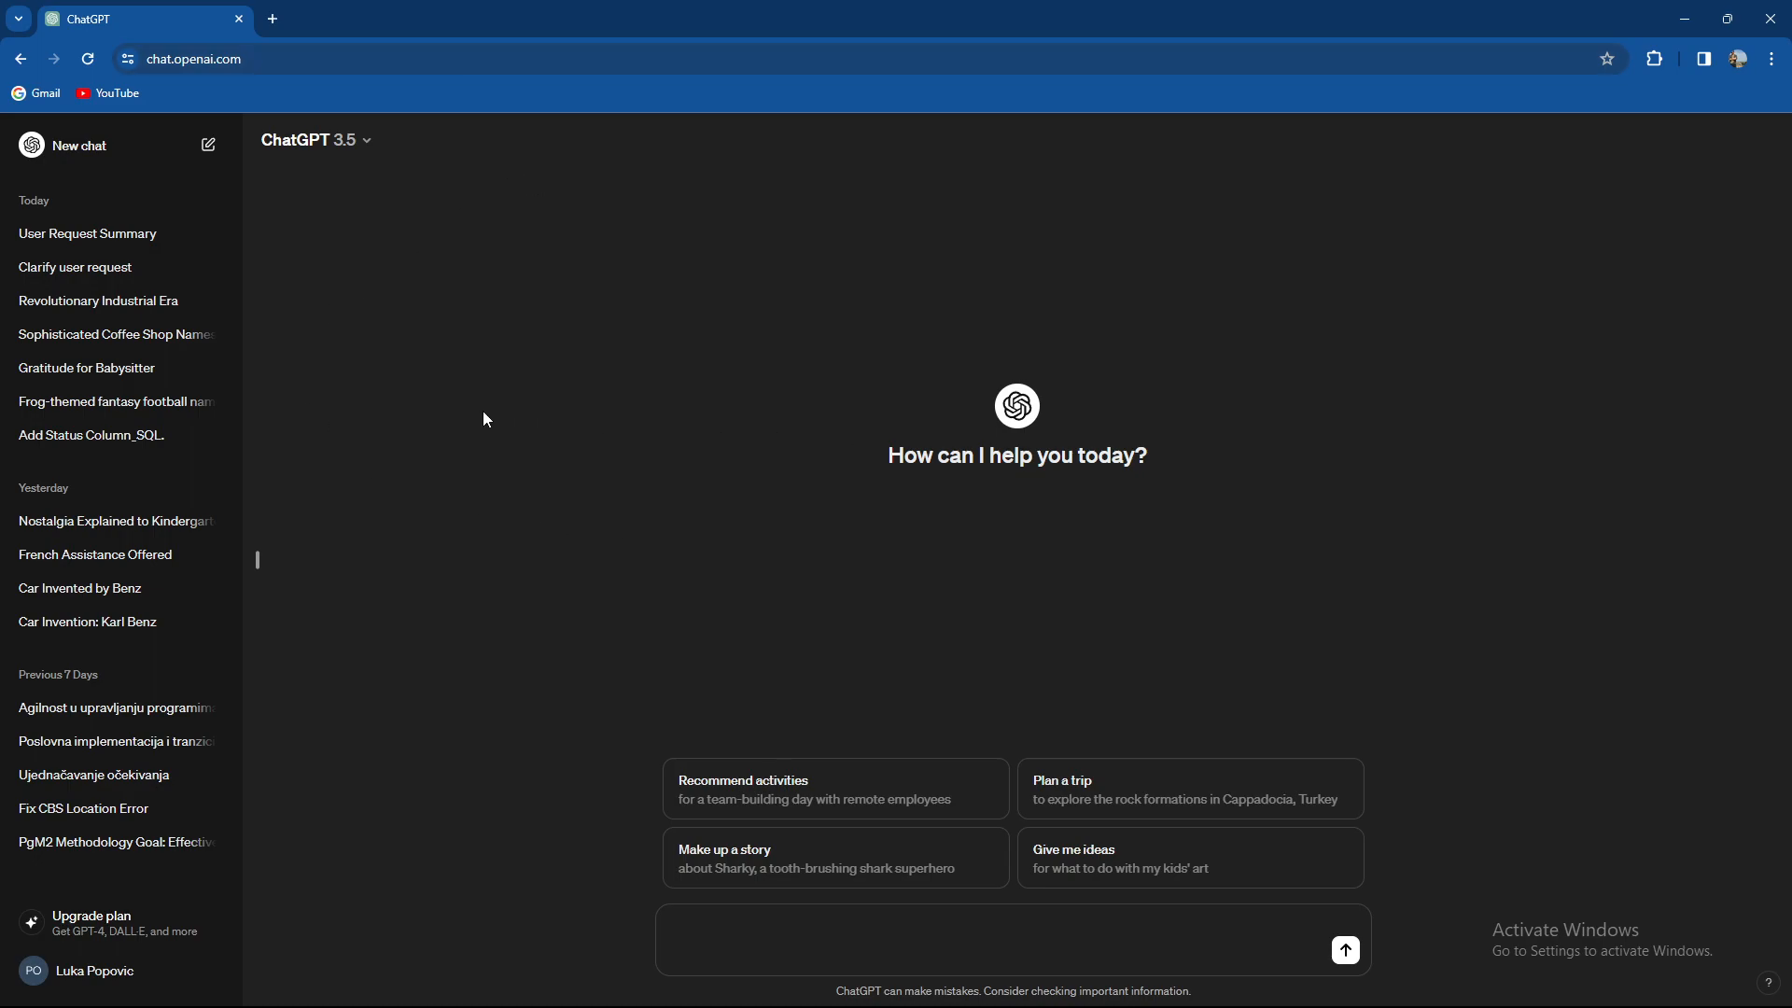
mouse_move(336, 415)
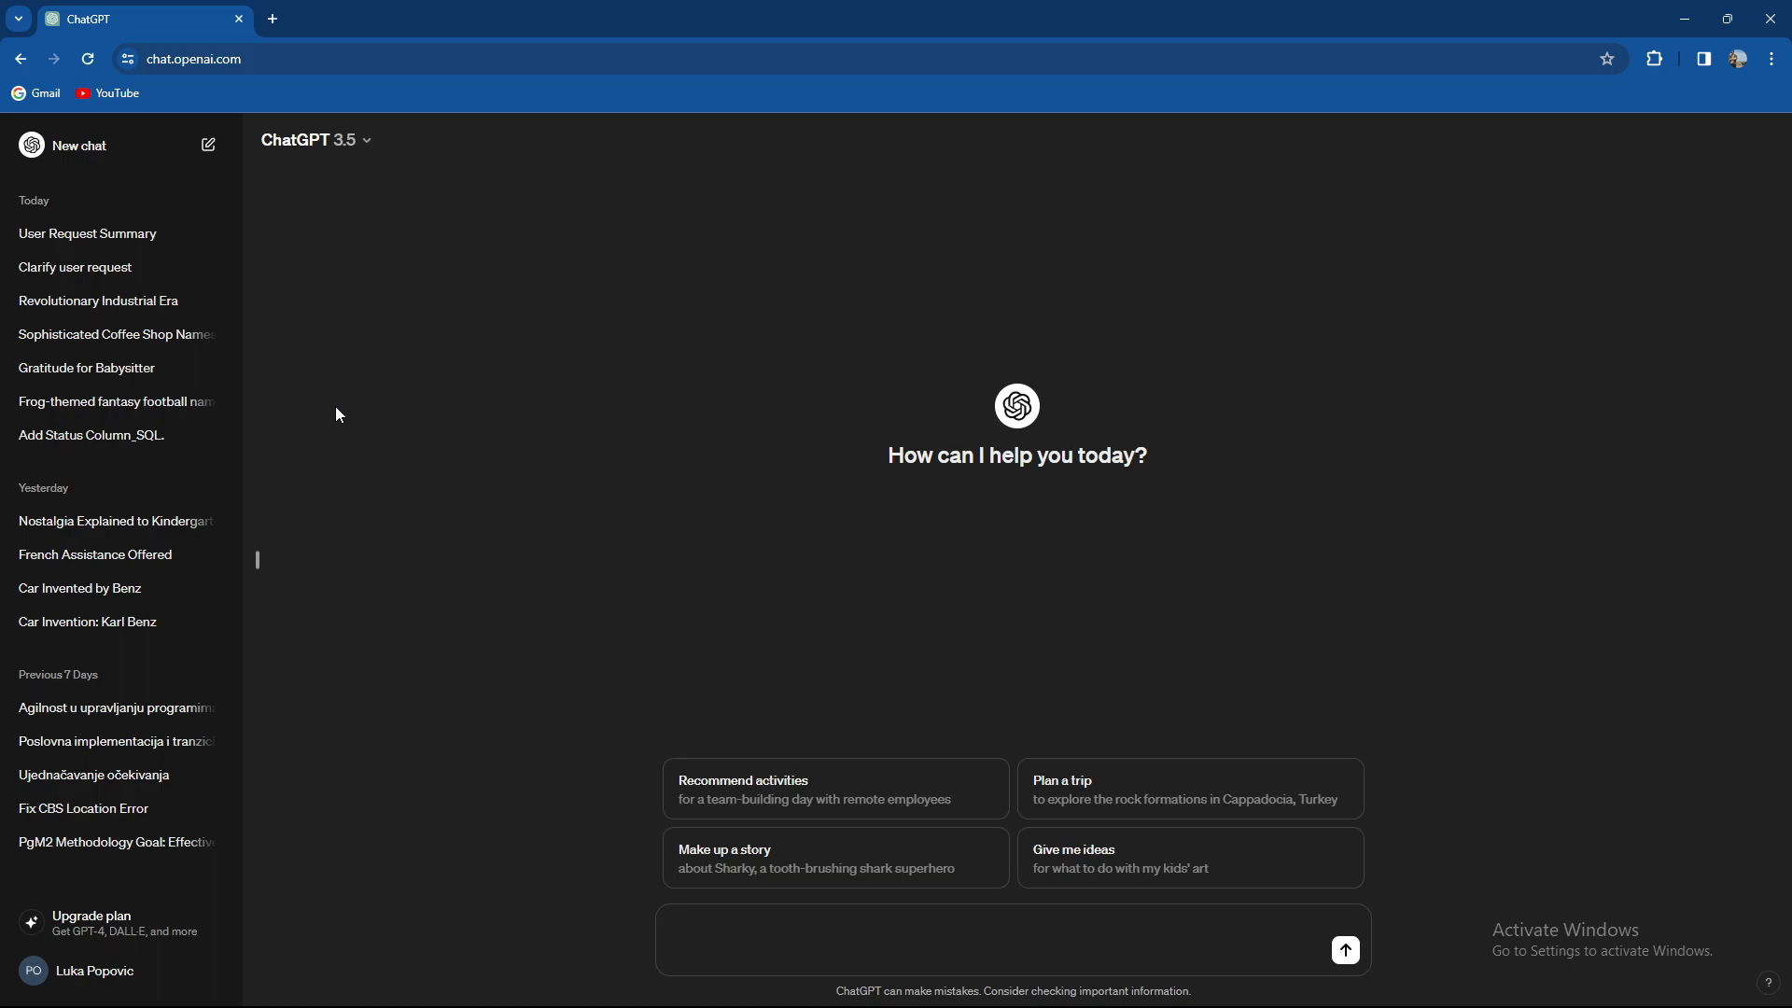
mouse_move(358, 362)
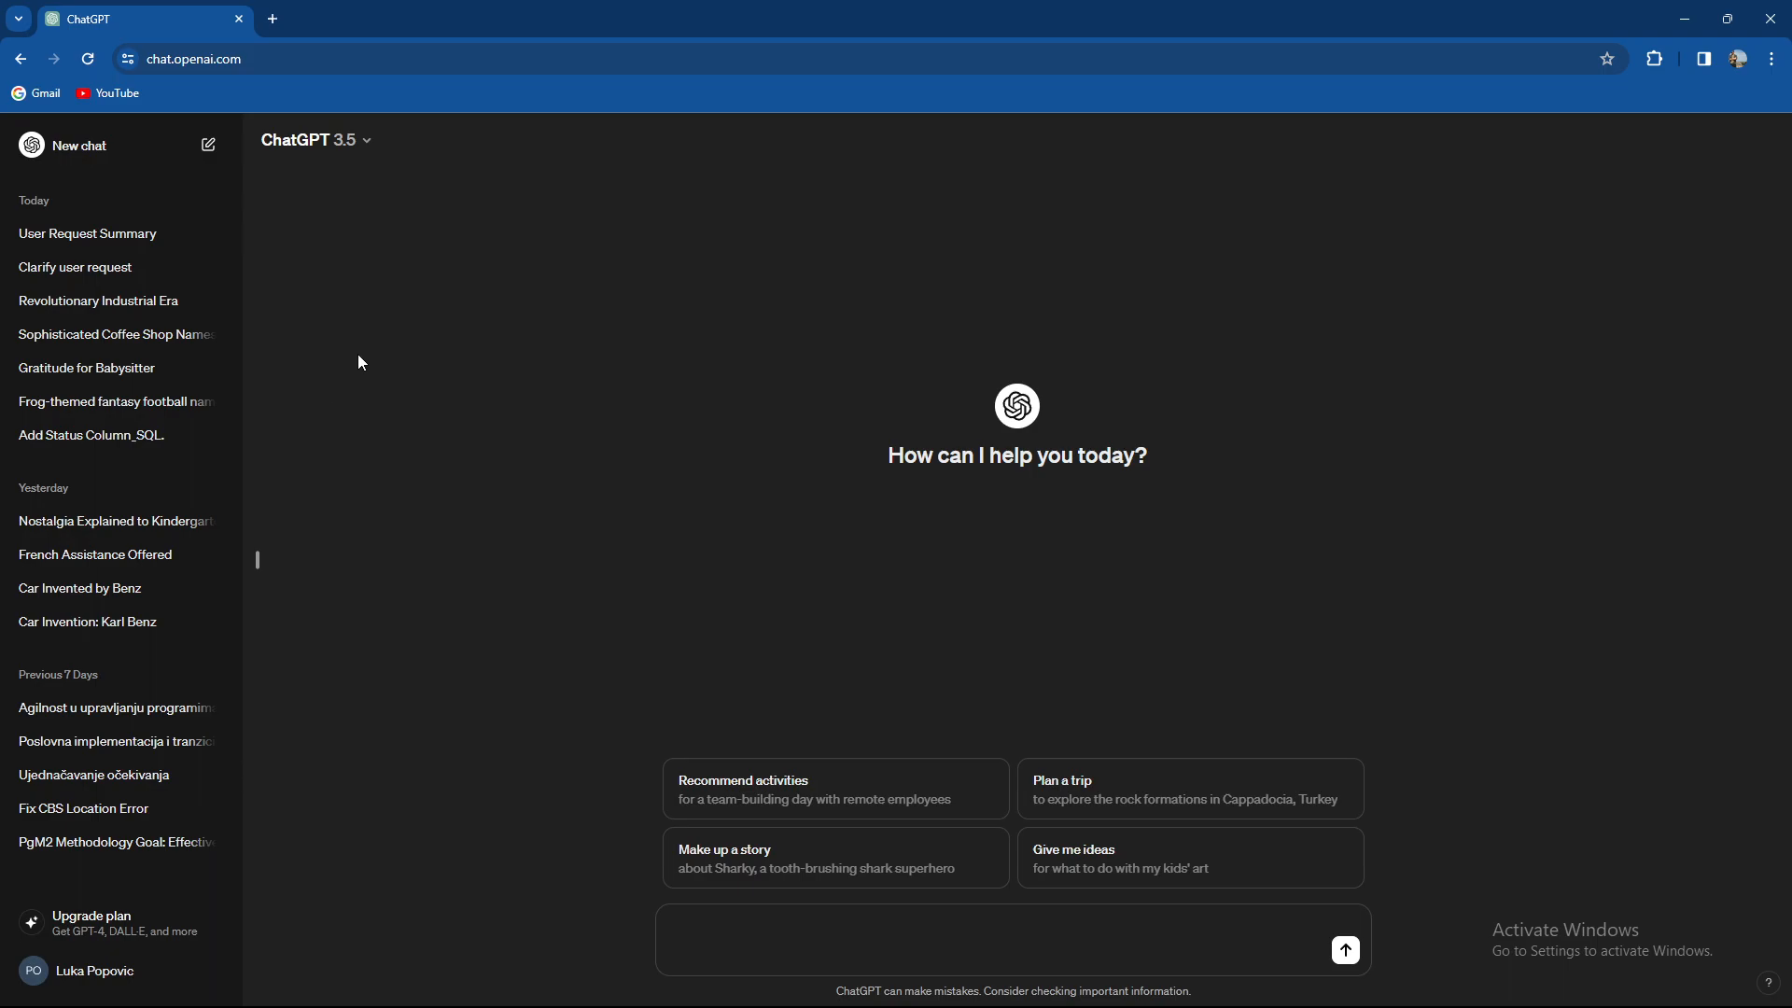
Bring up the Upgrade your plan comparison of Free, Plus ($20/month) and Team ($25 per person/month)
left_click(89, 923)
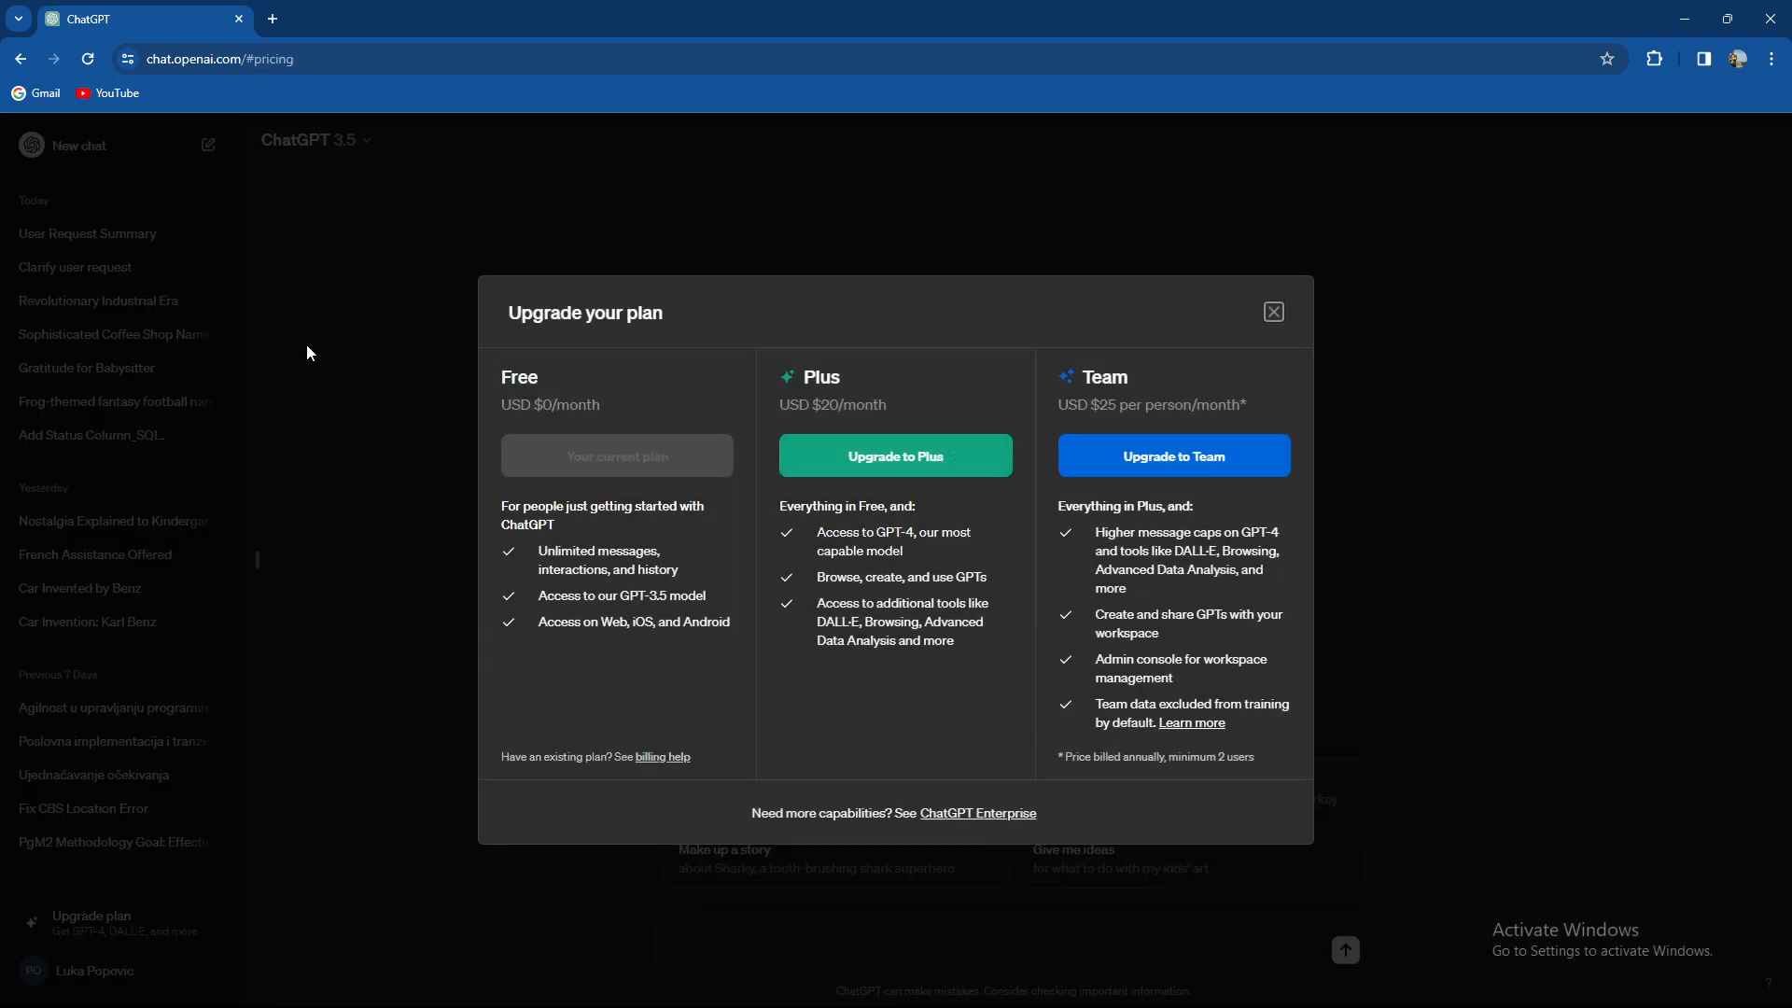
mouse_move(1297, 248)
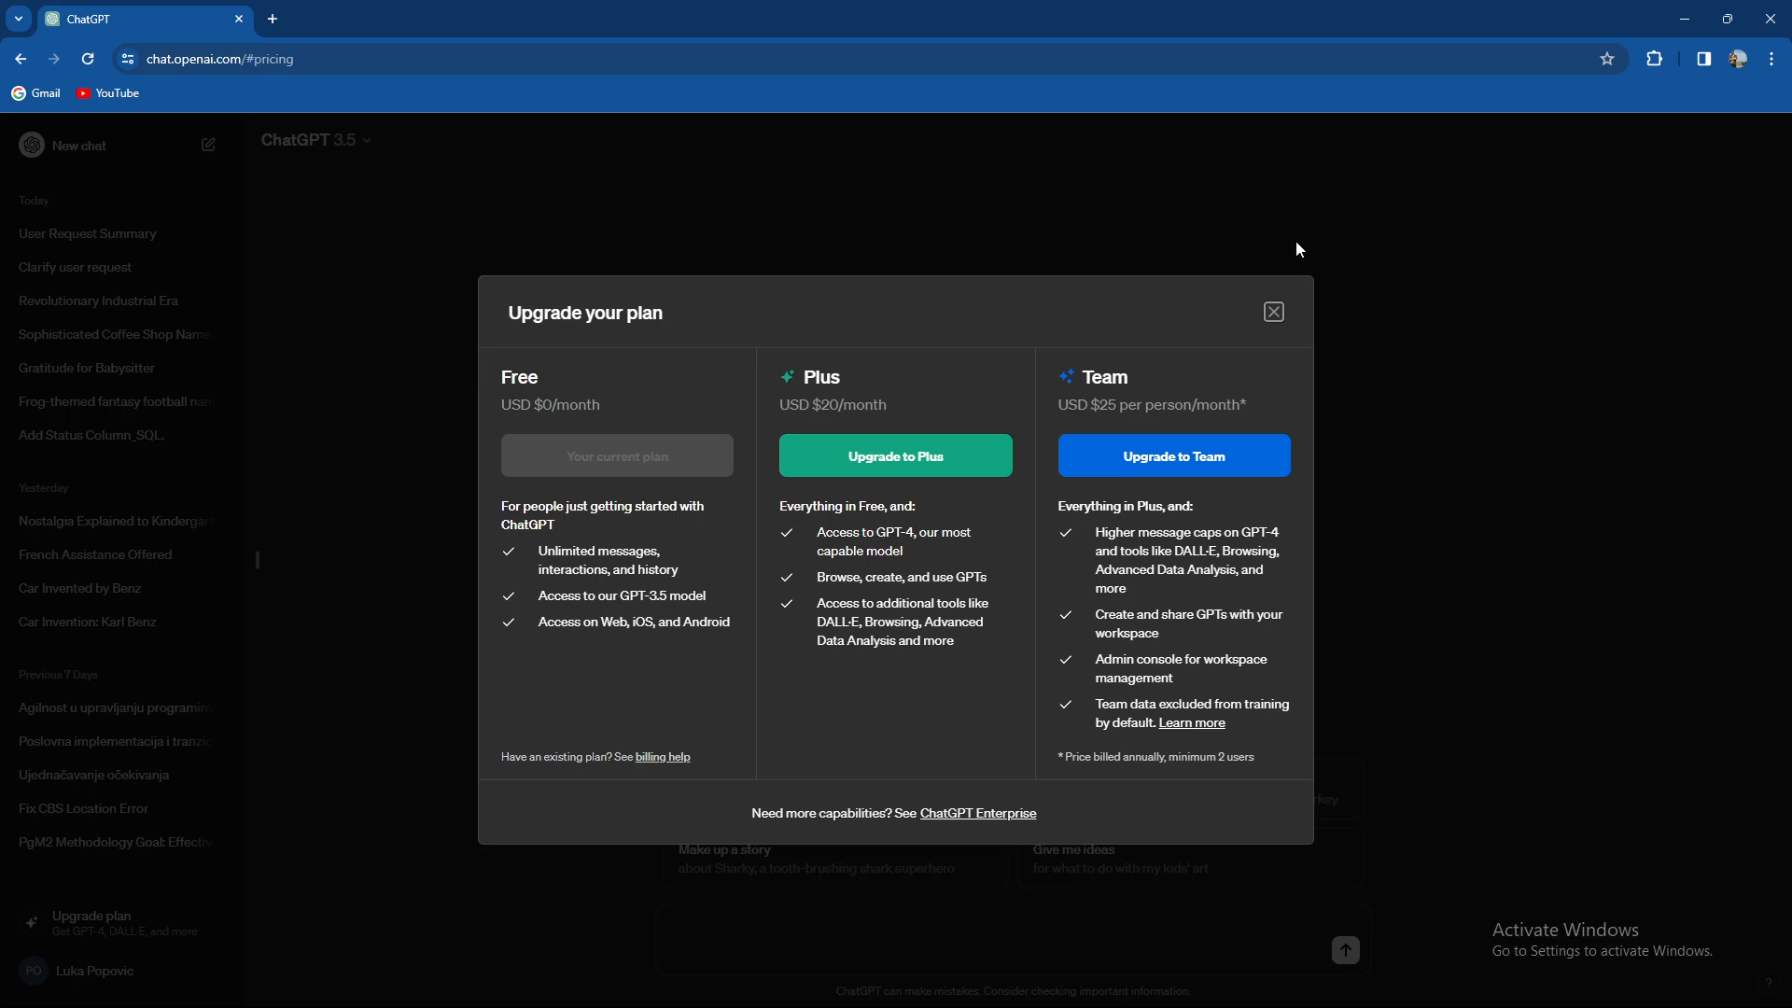
Close the Upgrade your plan dialog to return to the empty new-chat screen
left_click(1273, 312)
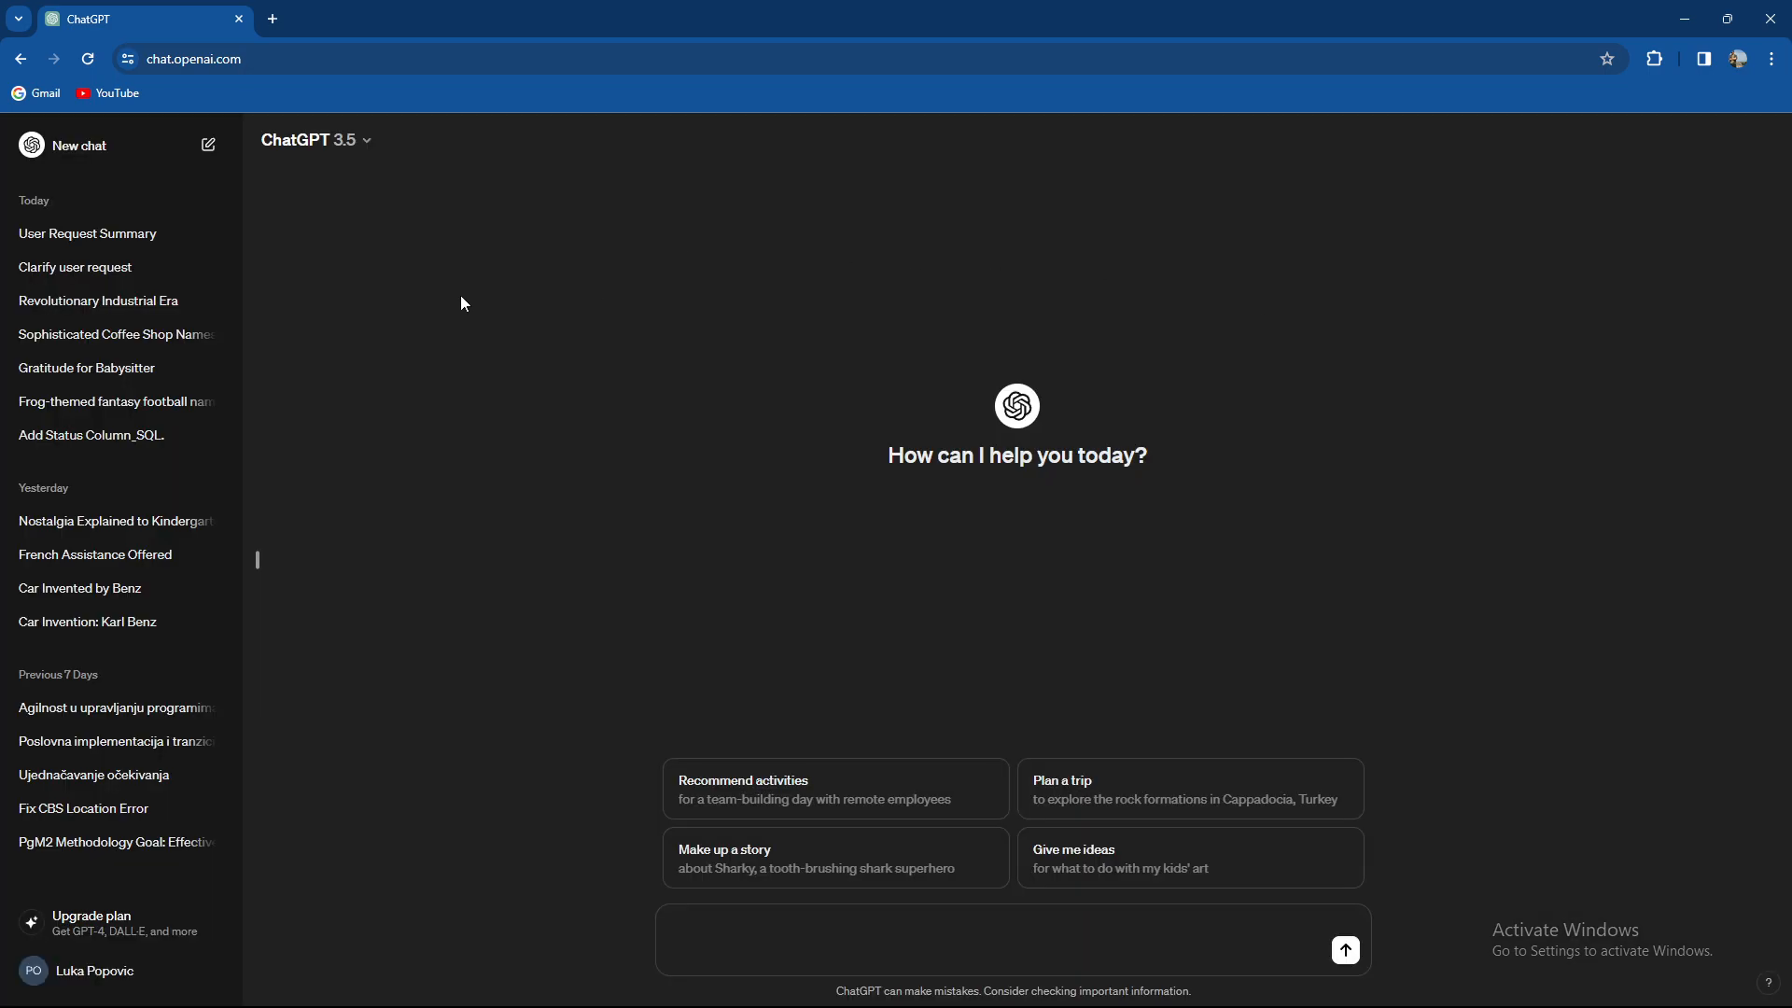
mouse_move(452, 317)
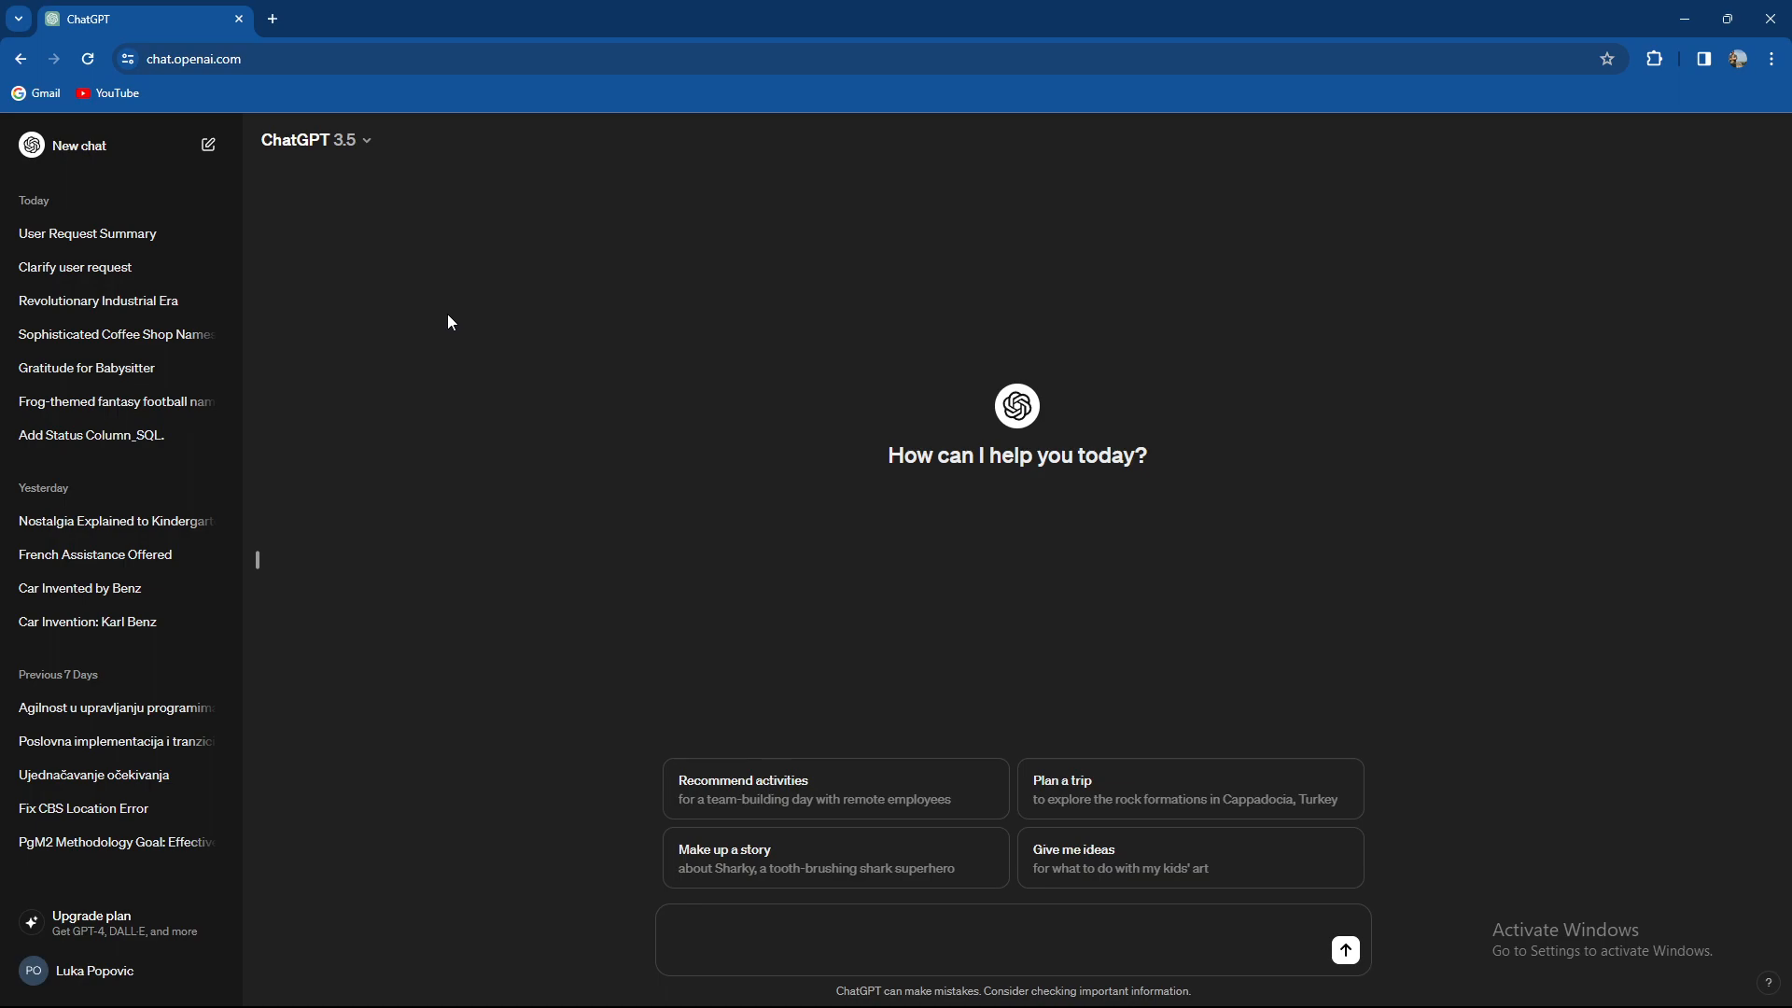
mouse_move(432, 323)
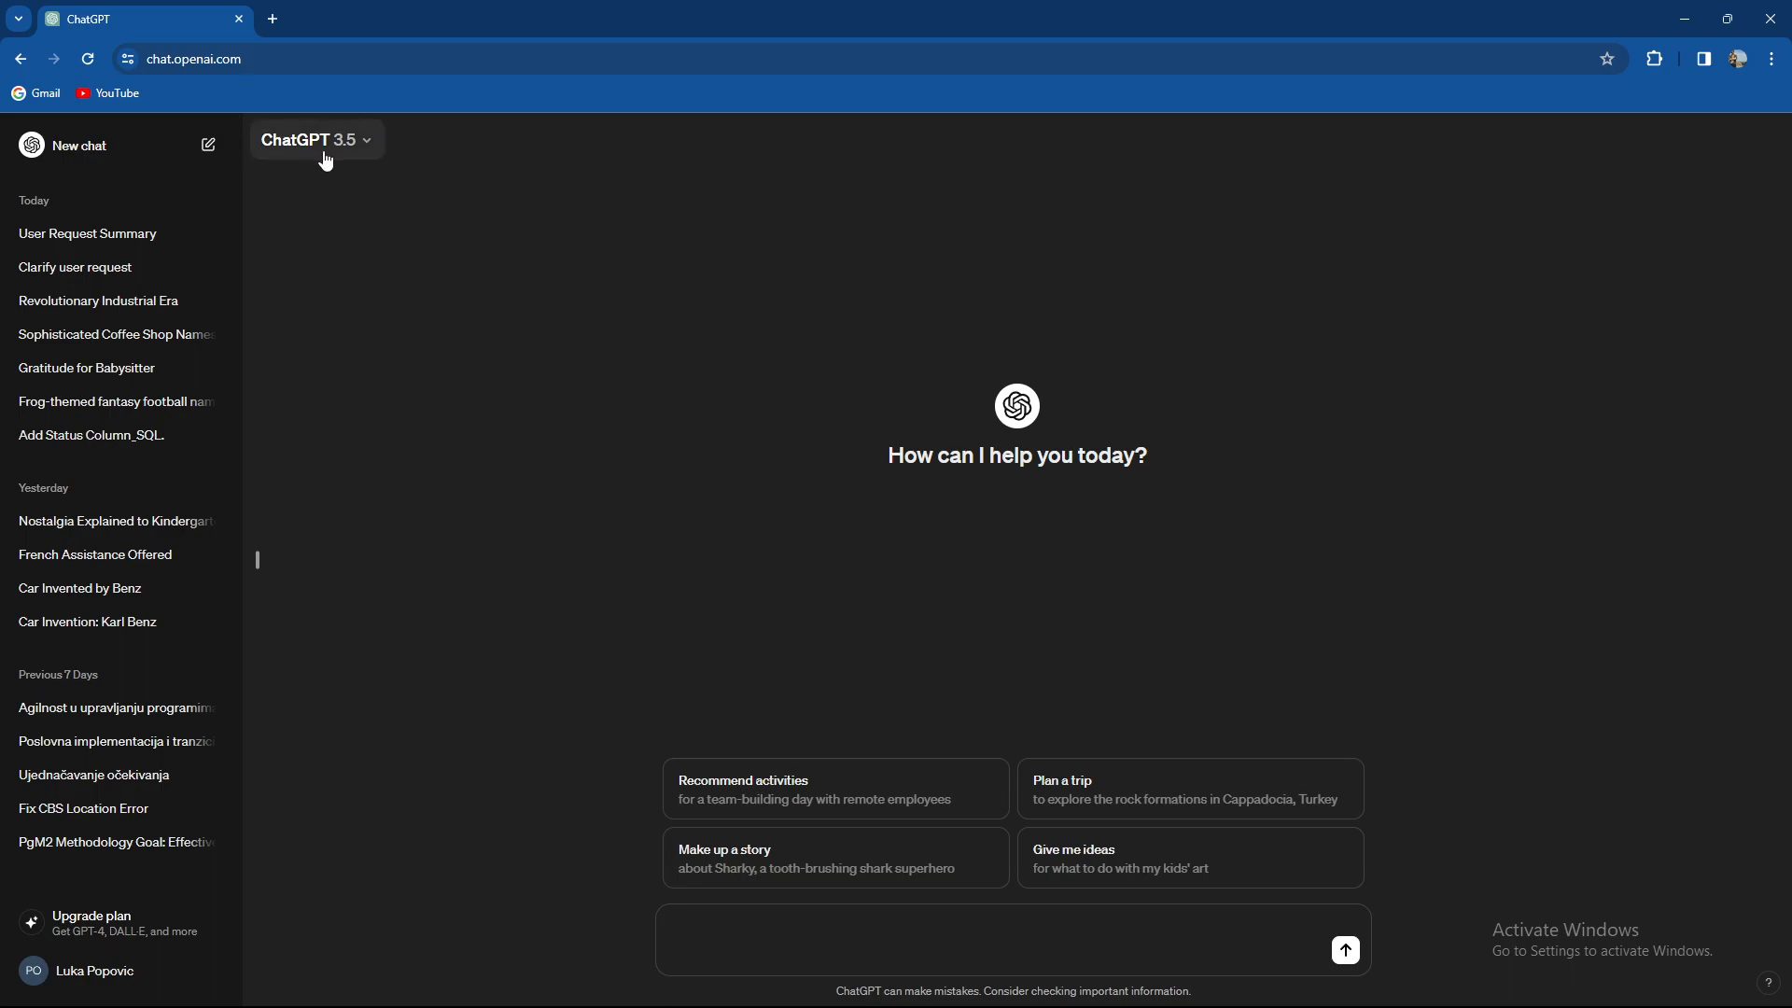
mouse_move(334, 160)
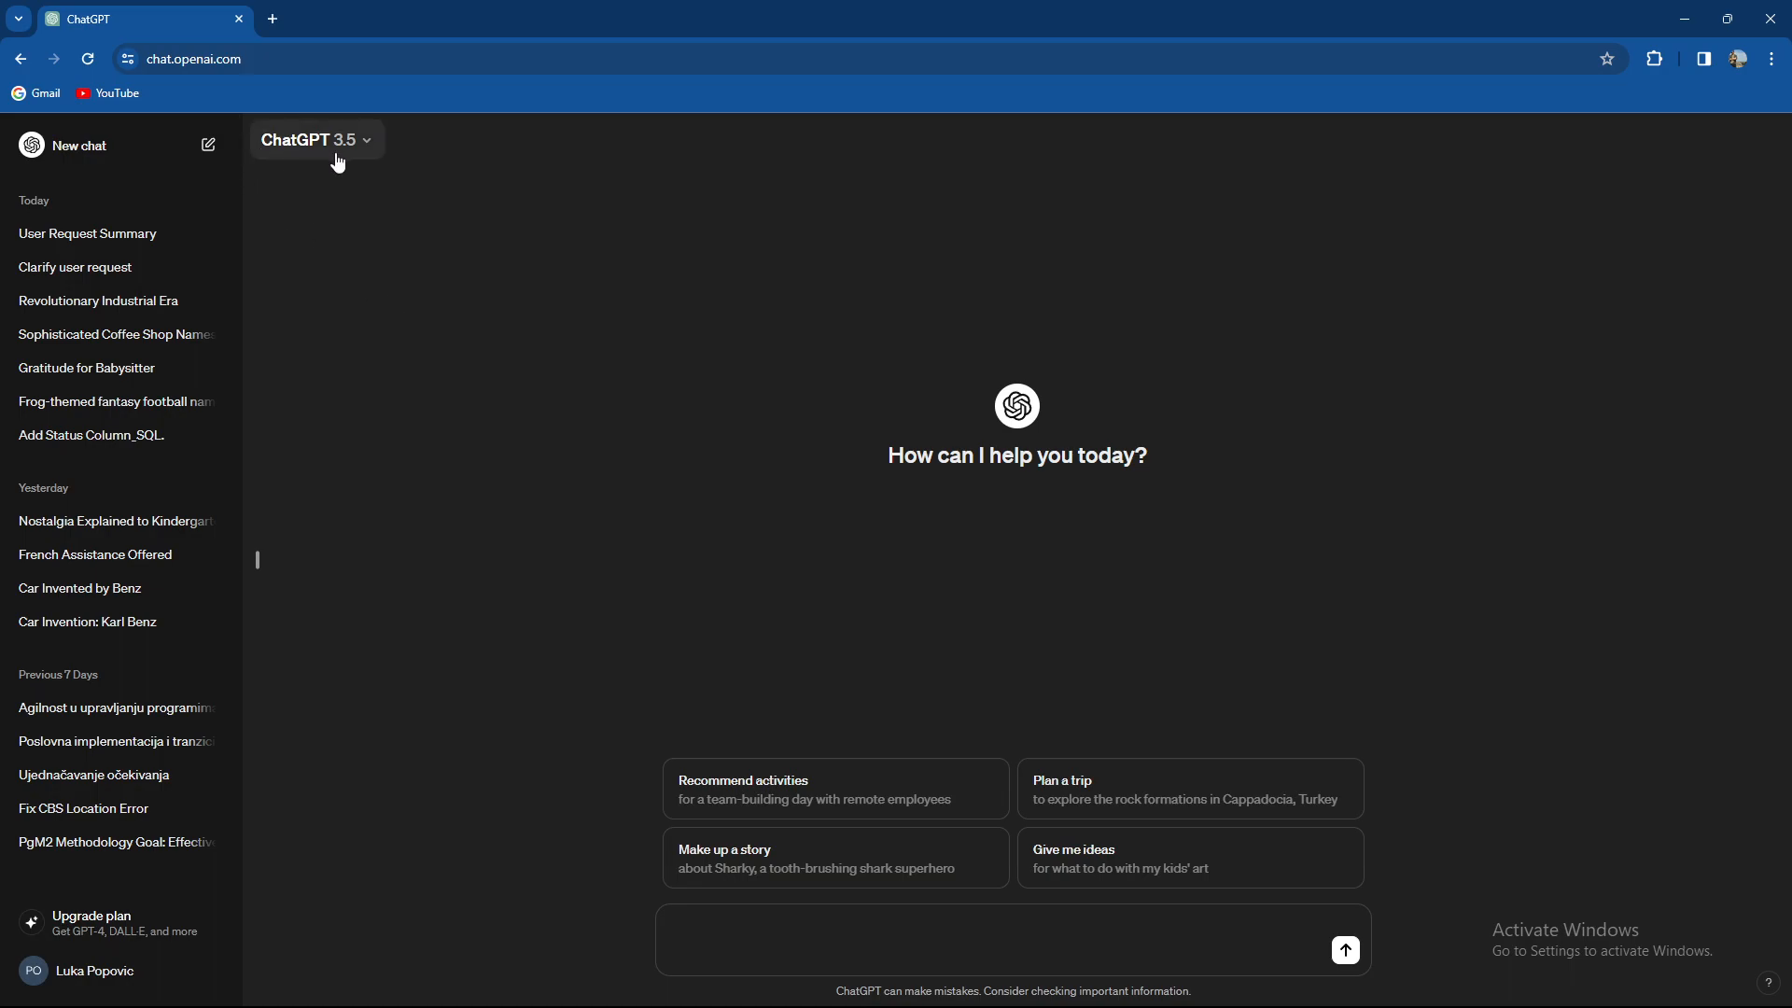
mouse_move(325, 583)
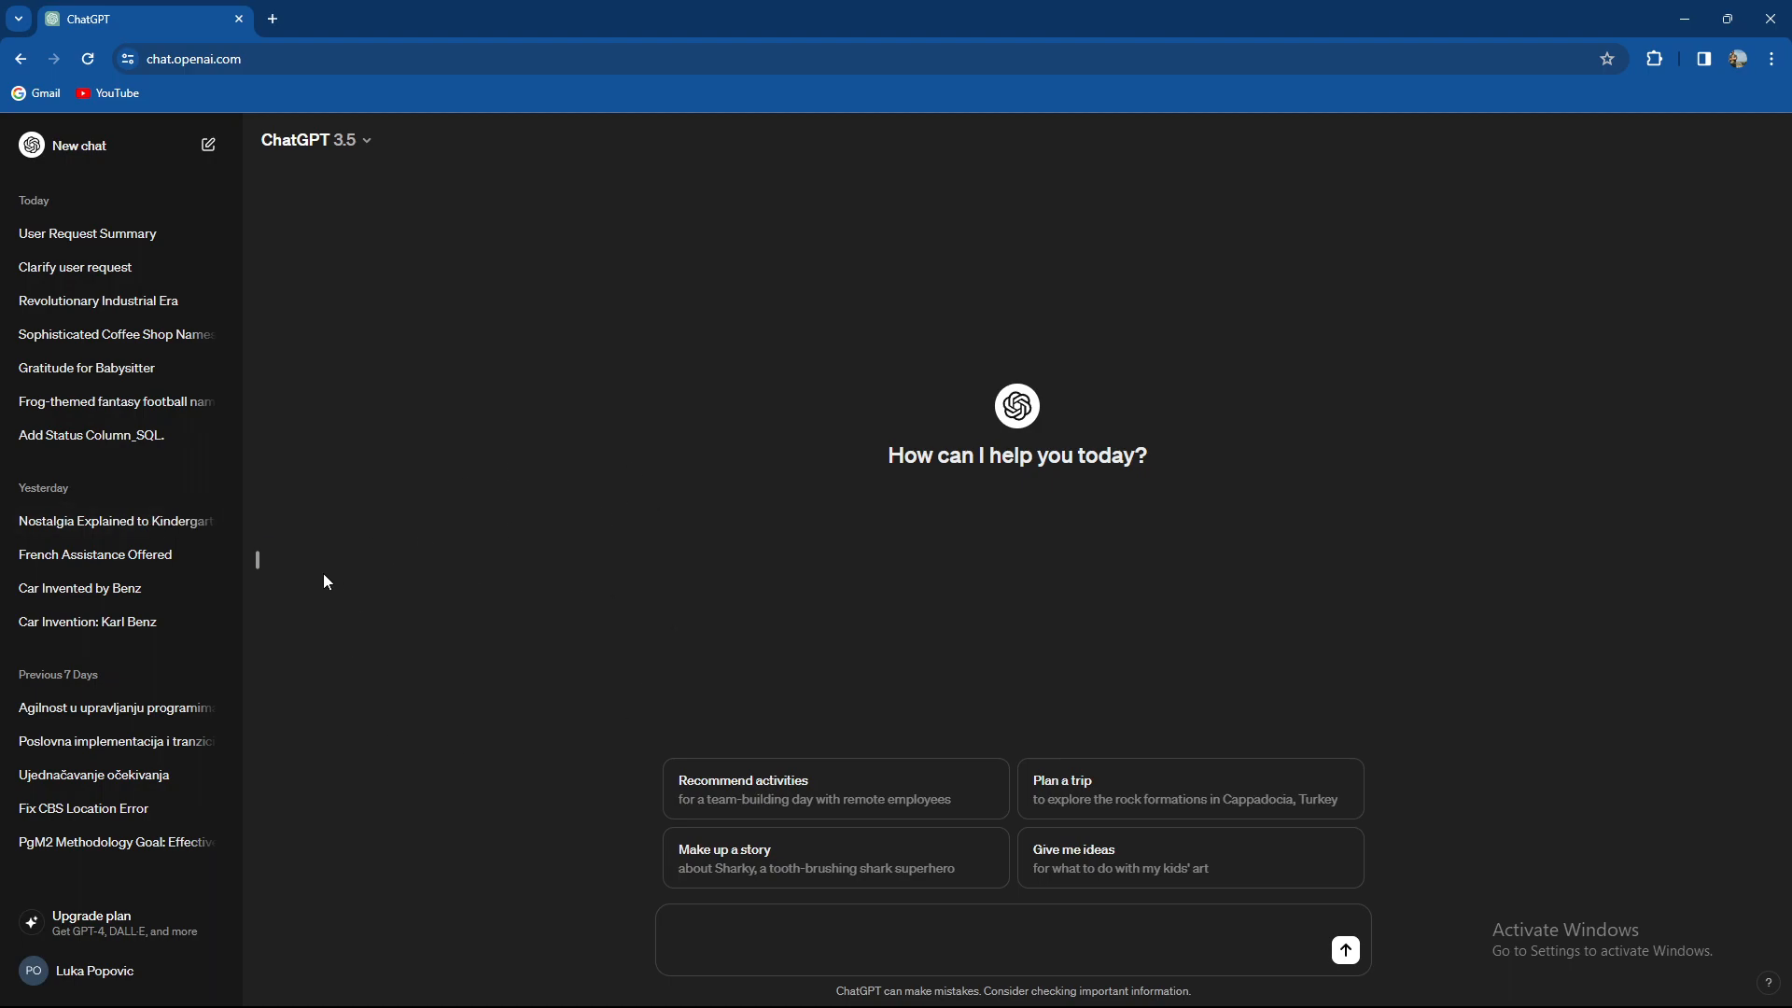
mouse_move(1605, 512)
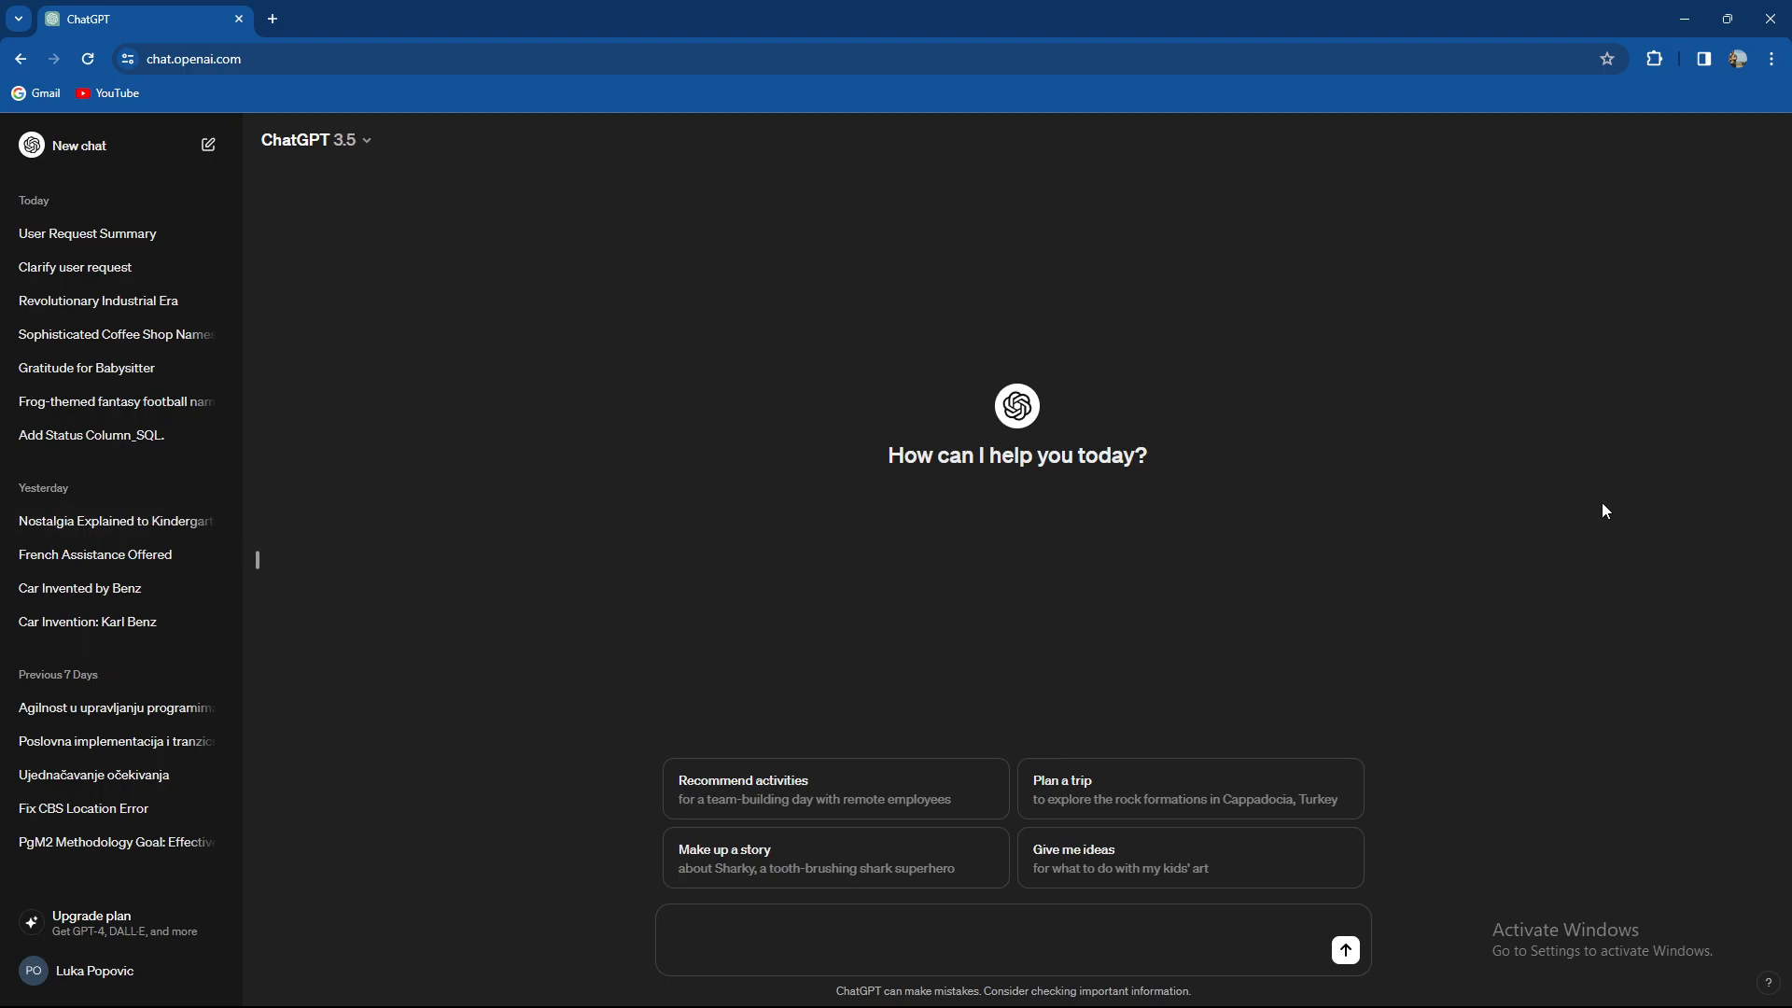
Show the model selector listing GPT-3.5 as current and GPT-4 with its Plus upgrade offer
left_click(310, 140)
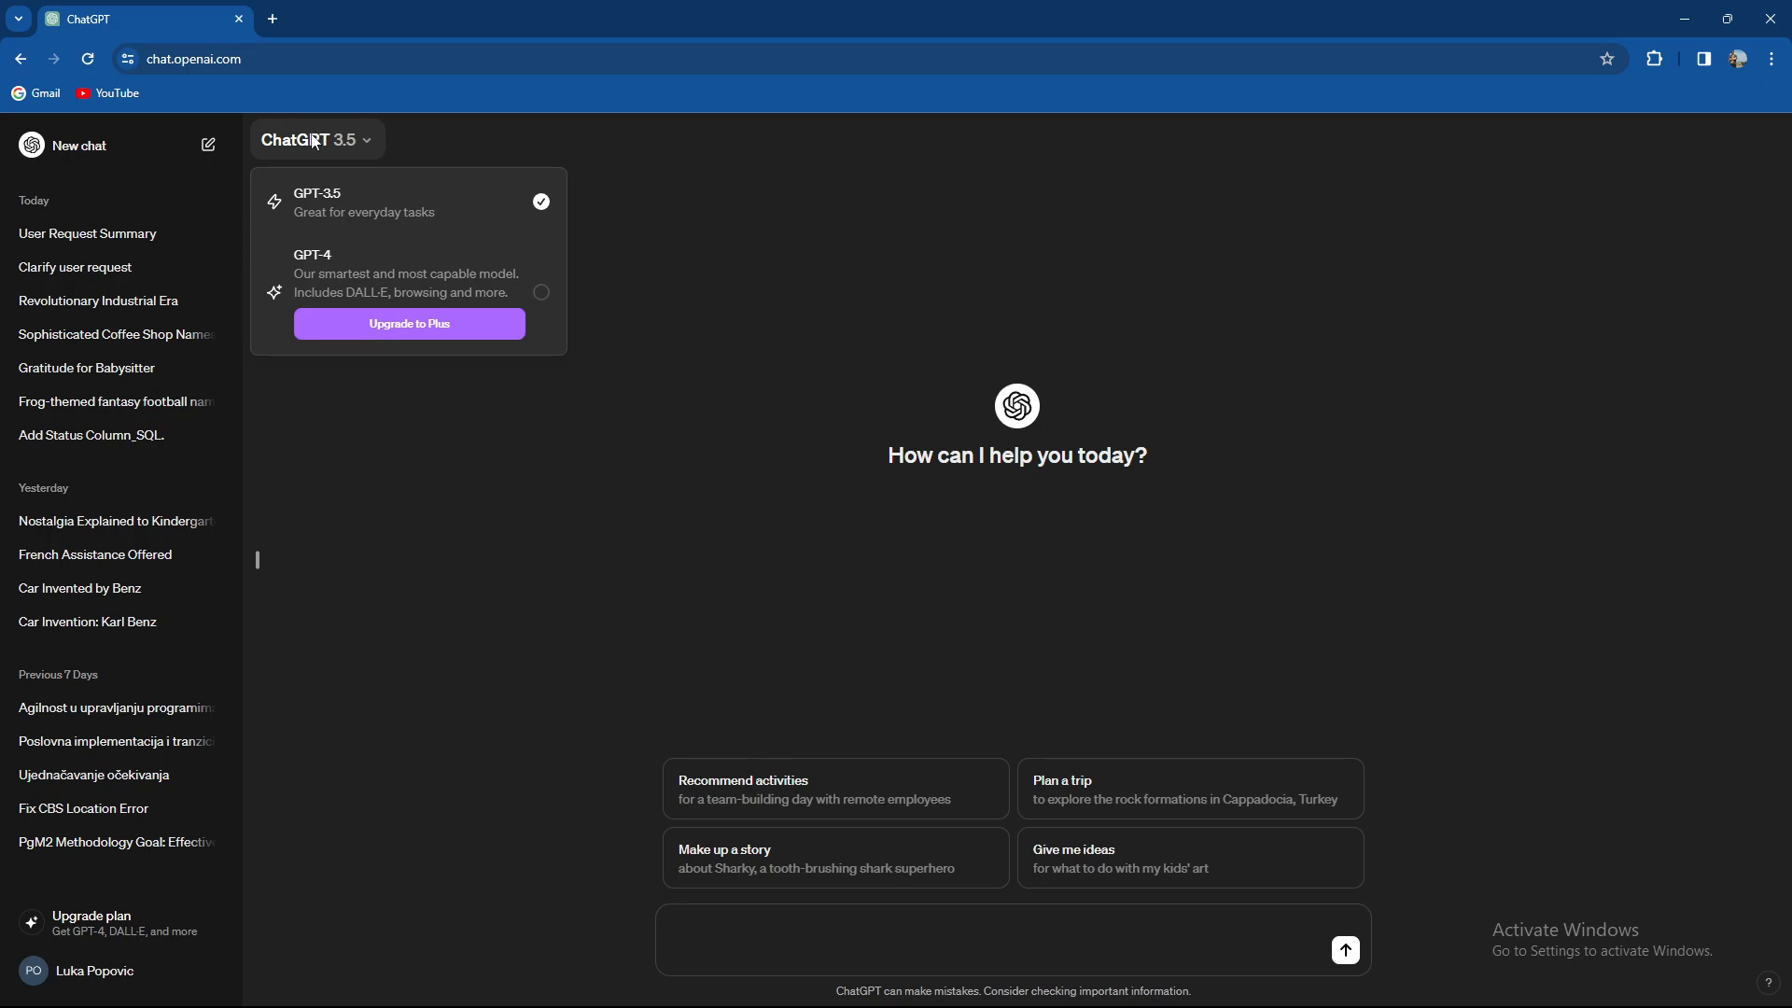
mouse_move(530, 425)
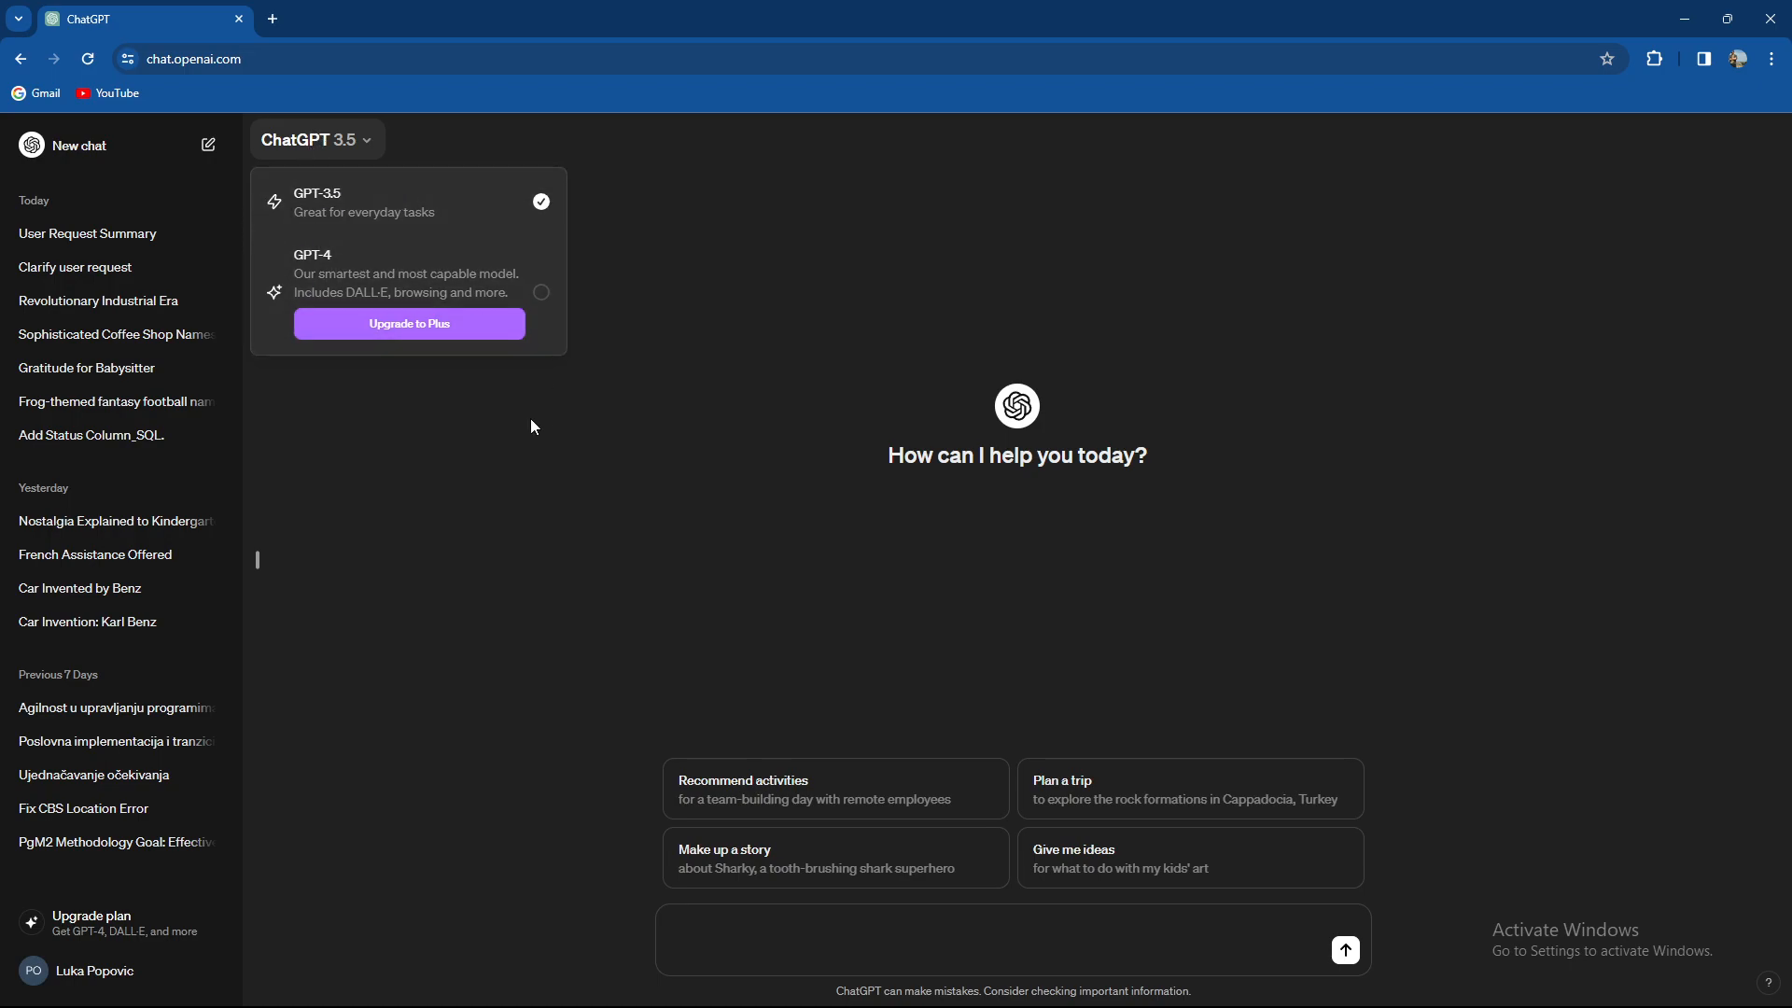
mouse_move(328, 275)
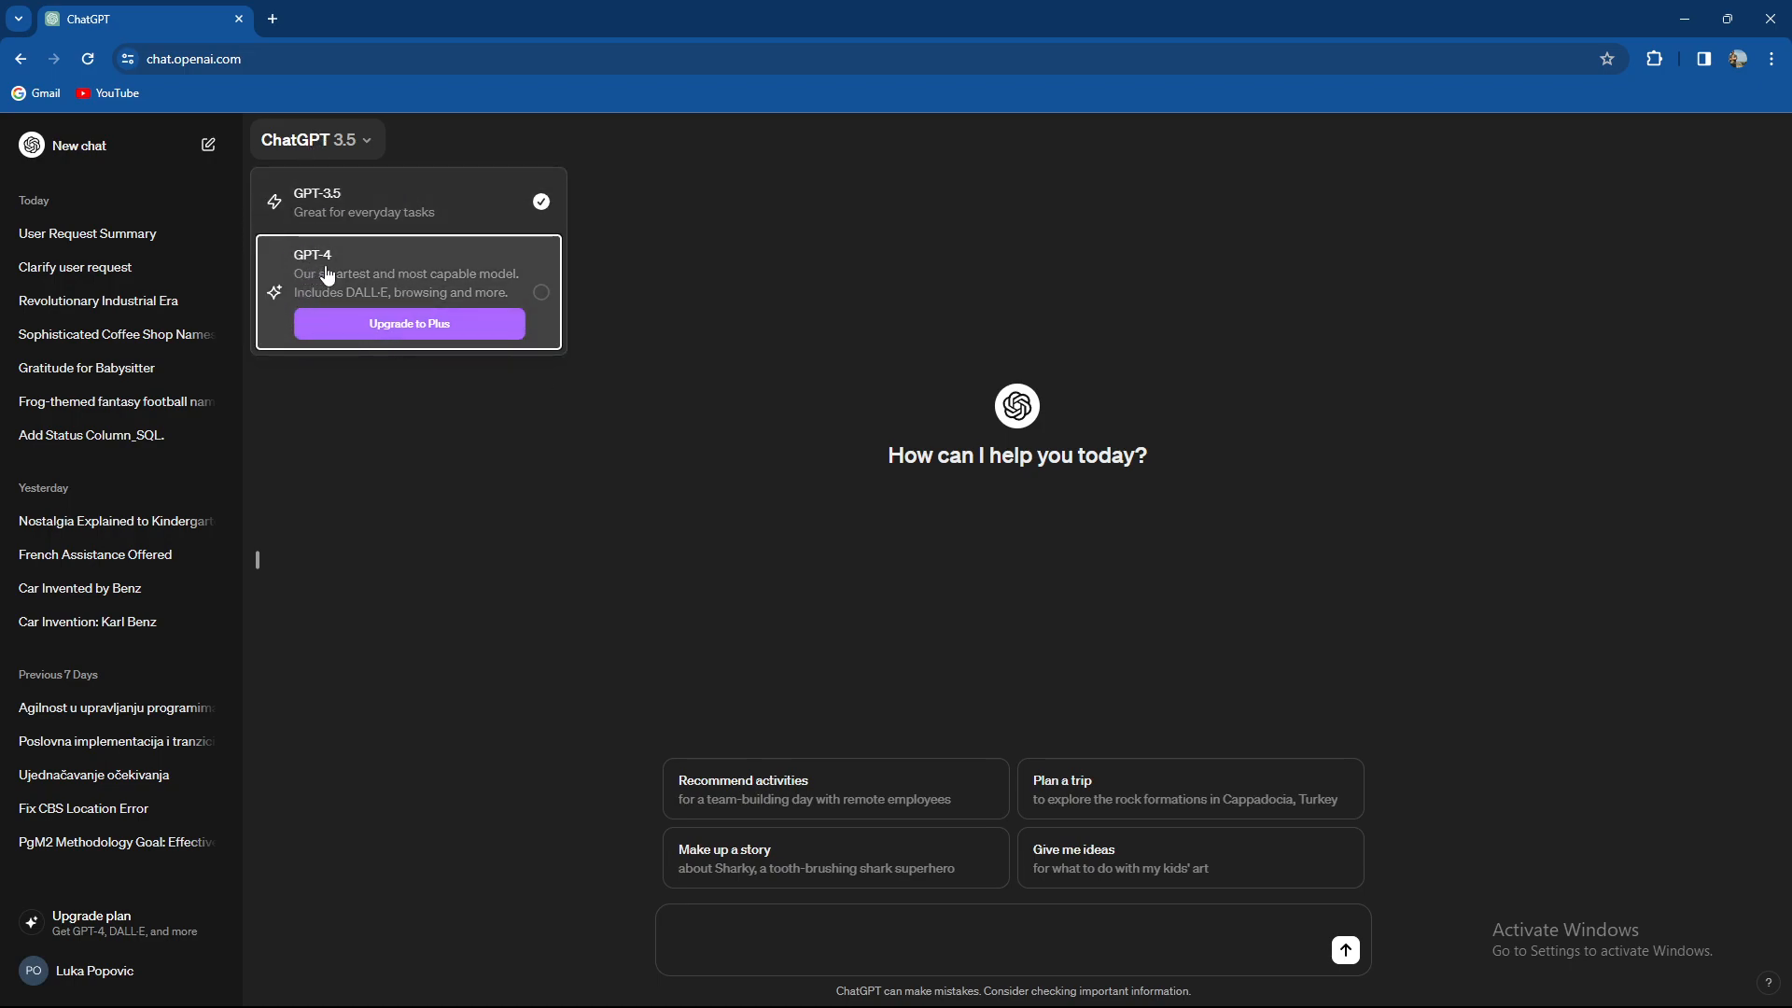
mouse_move(409, 285)
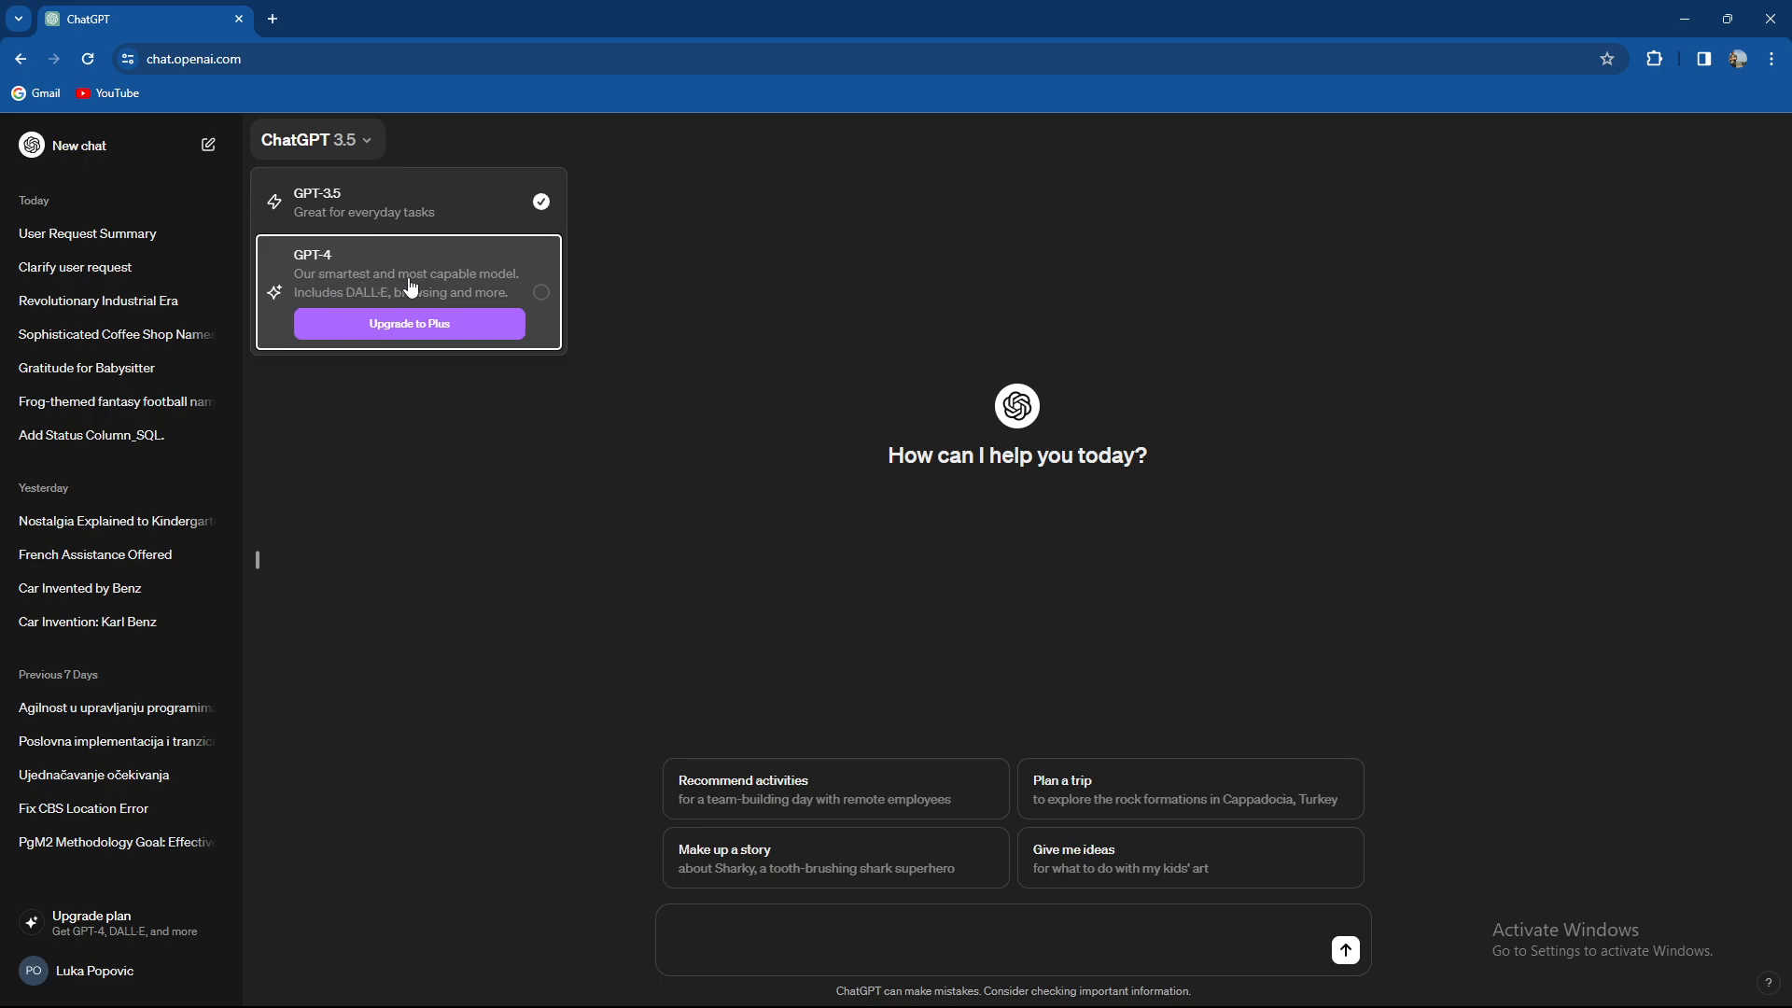
mouse_move(289, 319)
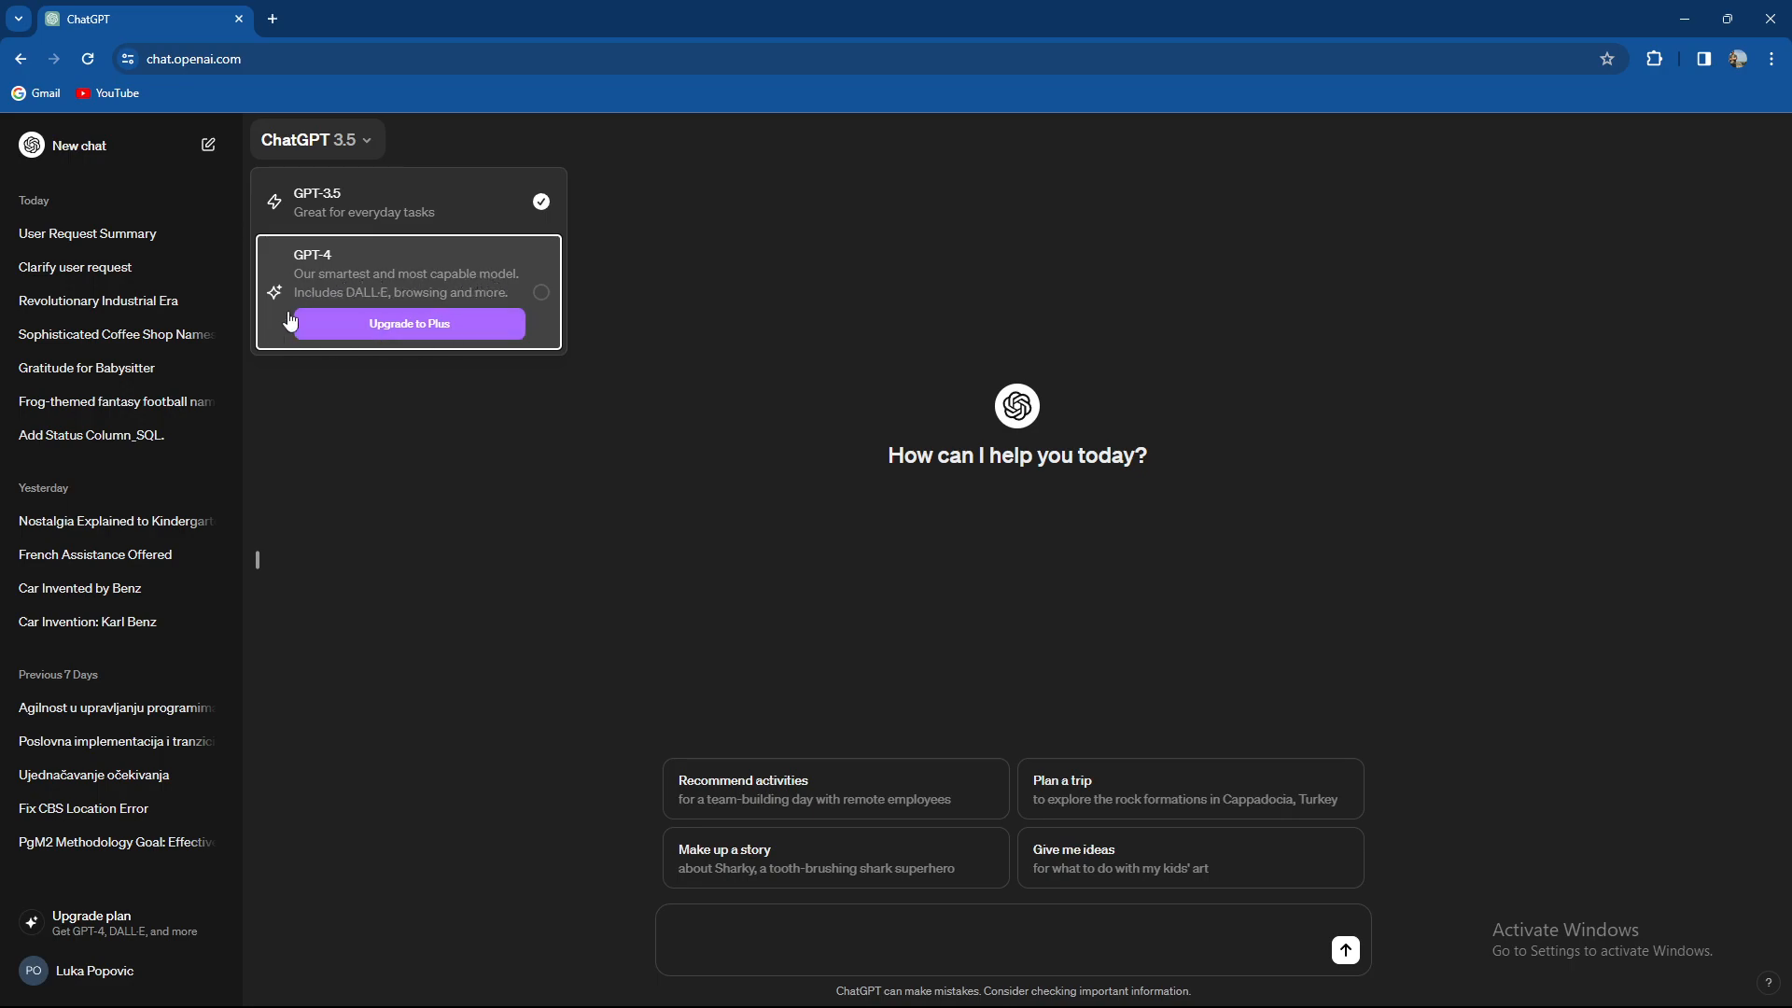
mouse_move(364, 312)
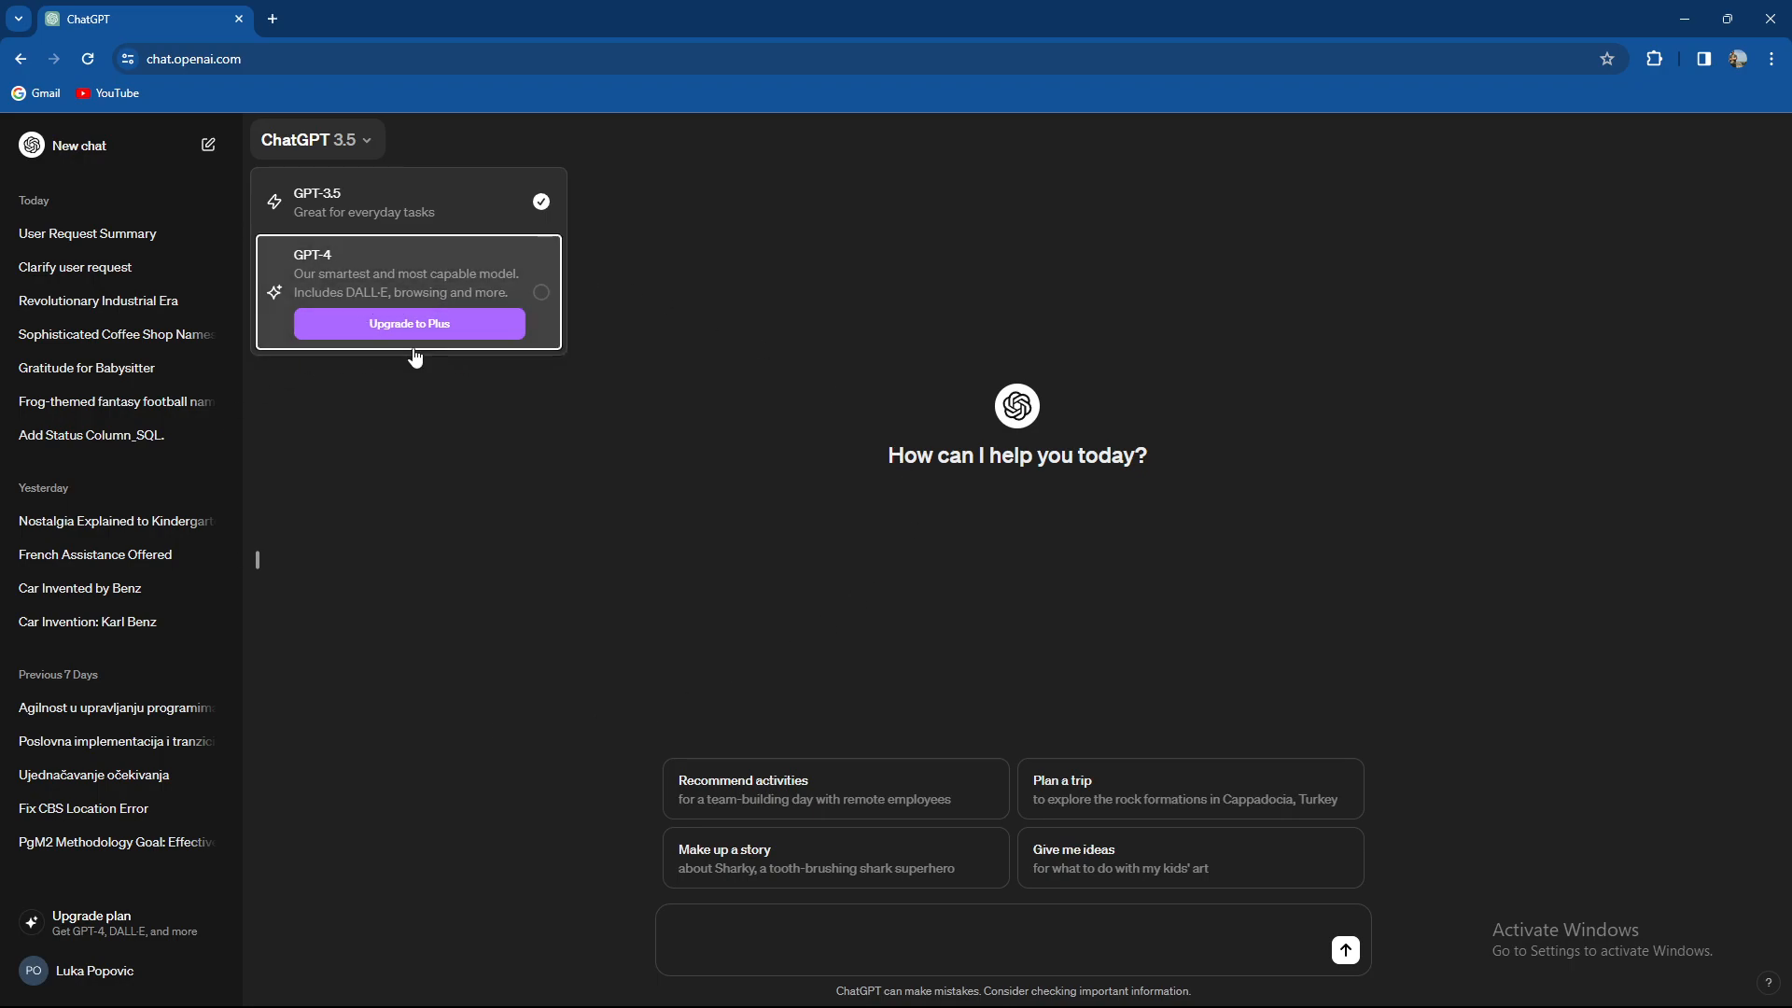
mouse_move(486, 136)
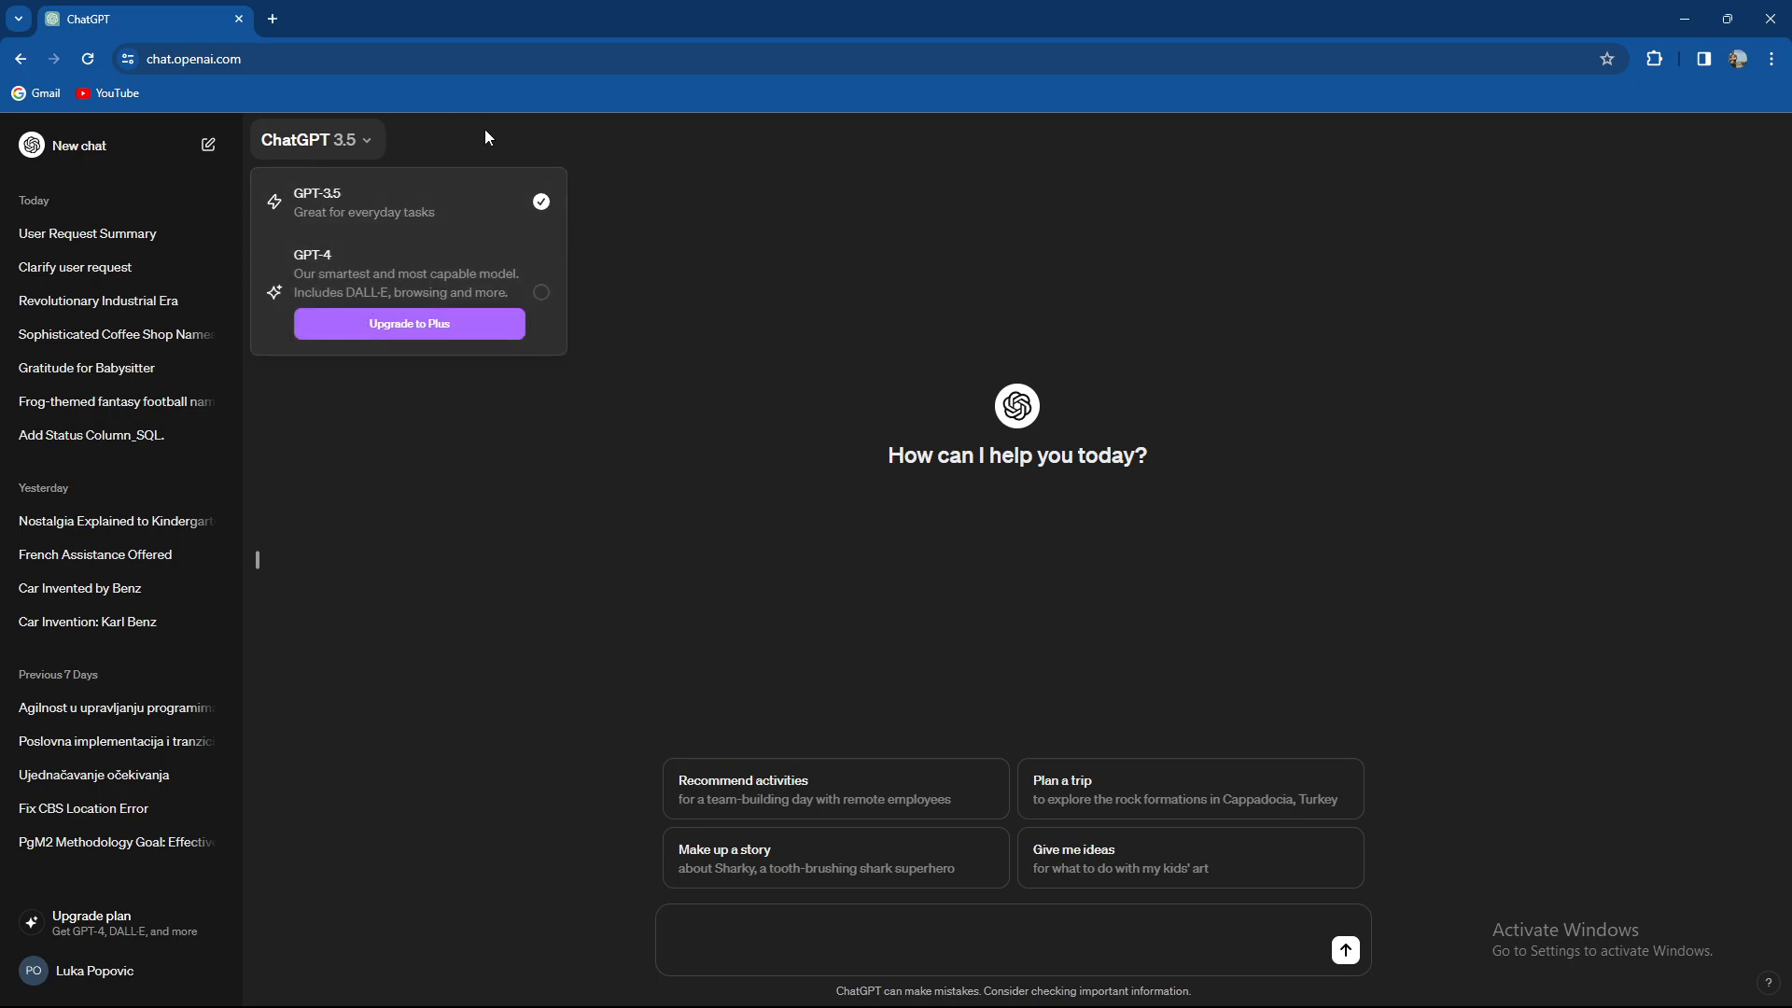
Dismiss the model selector, briefly reopening and closing it, leaving GPT-3.5 active on the home screen
left_click(765, 348)
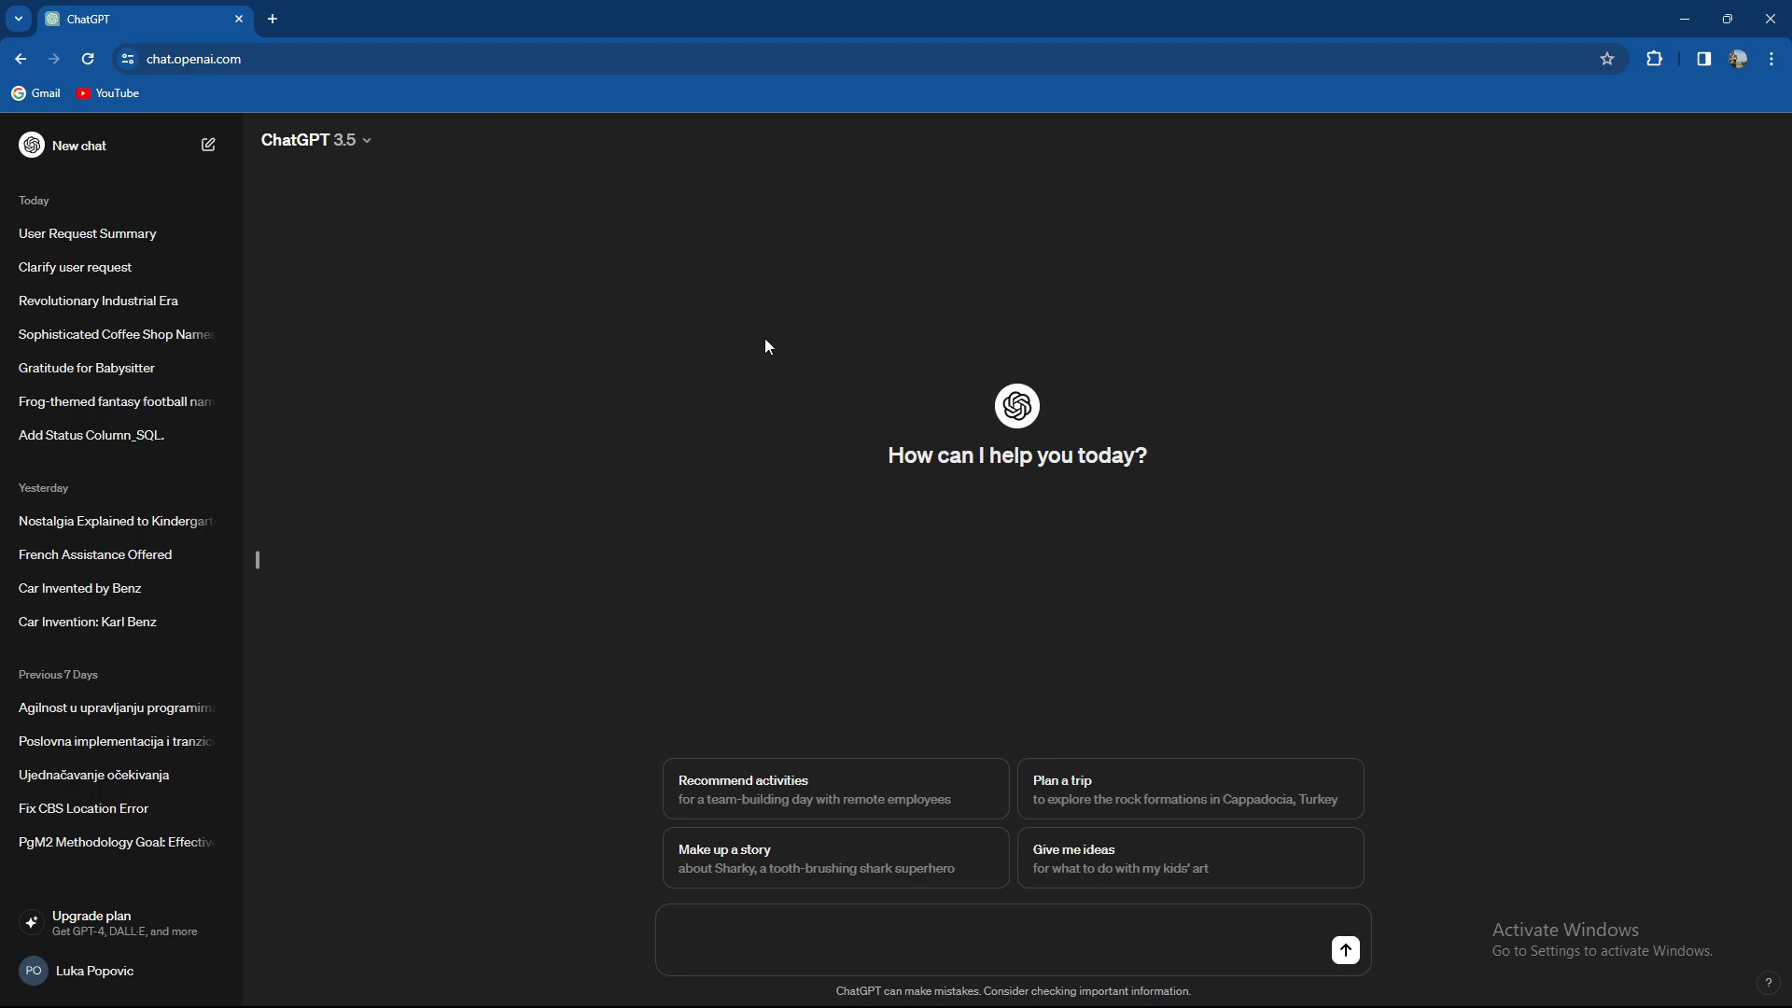
mouse_move(226, 172)
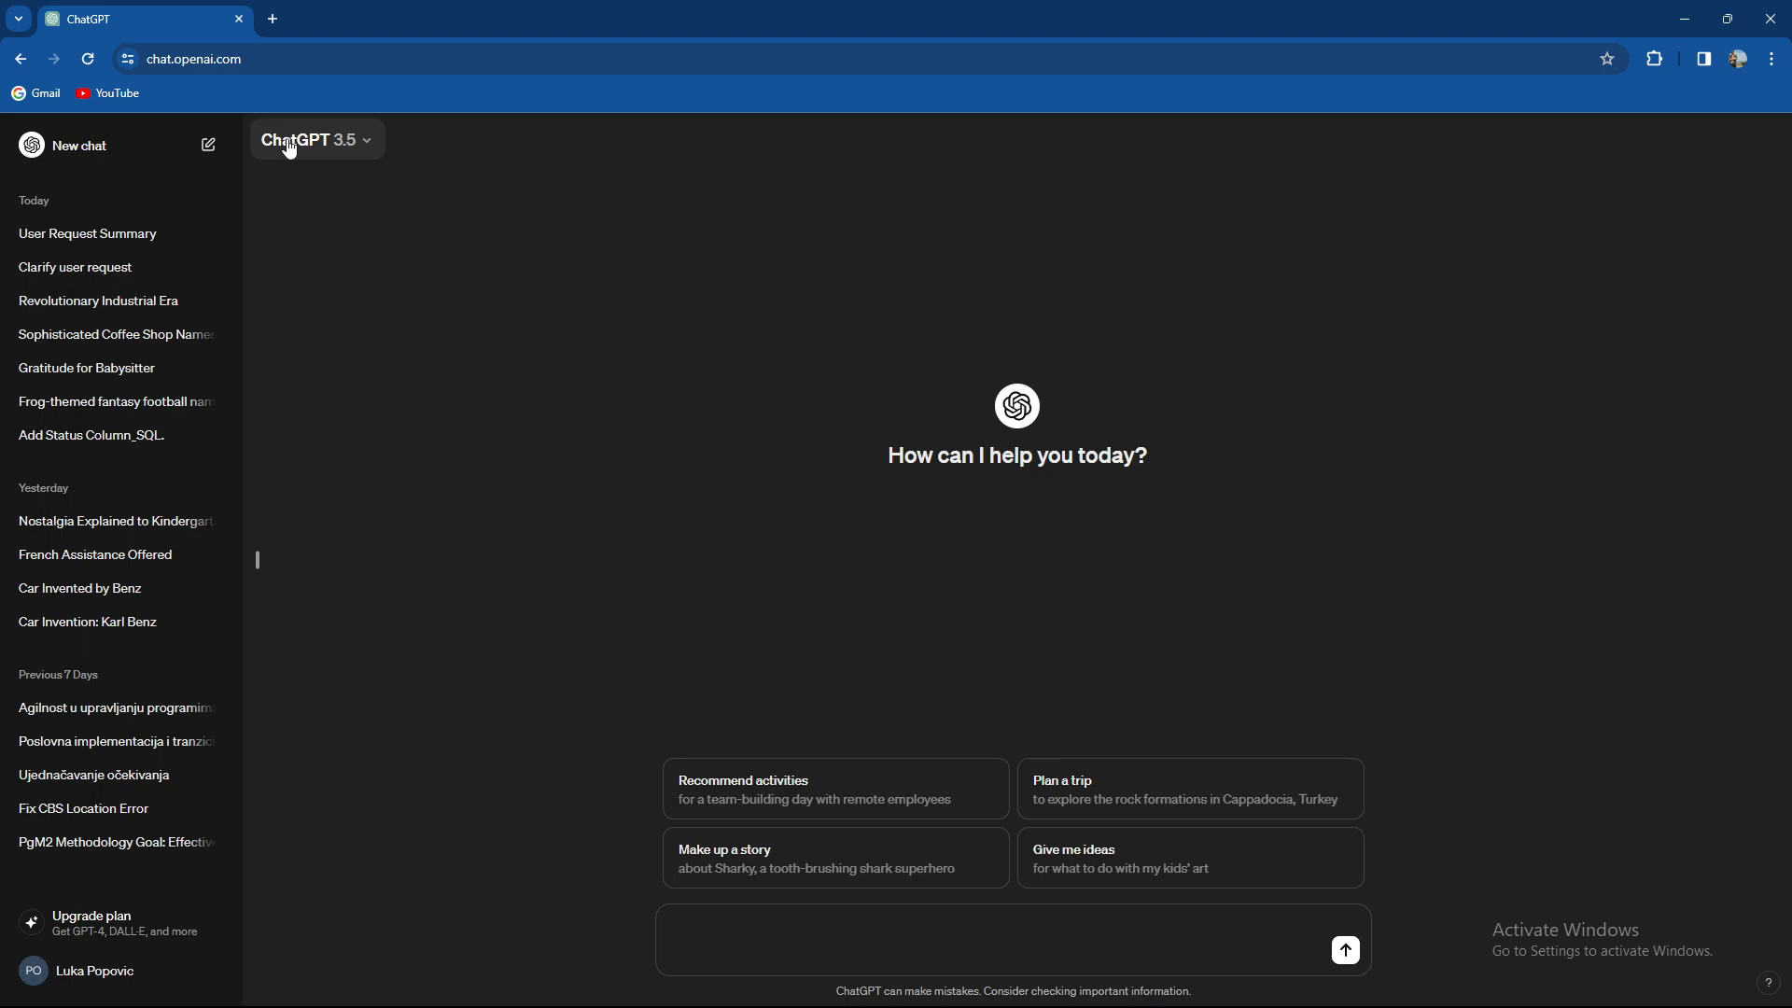
left_click(314, 140)
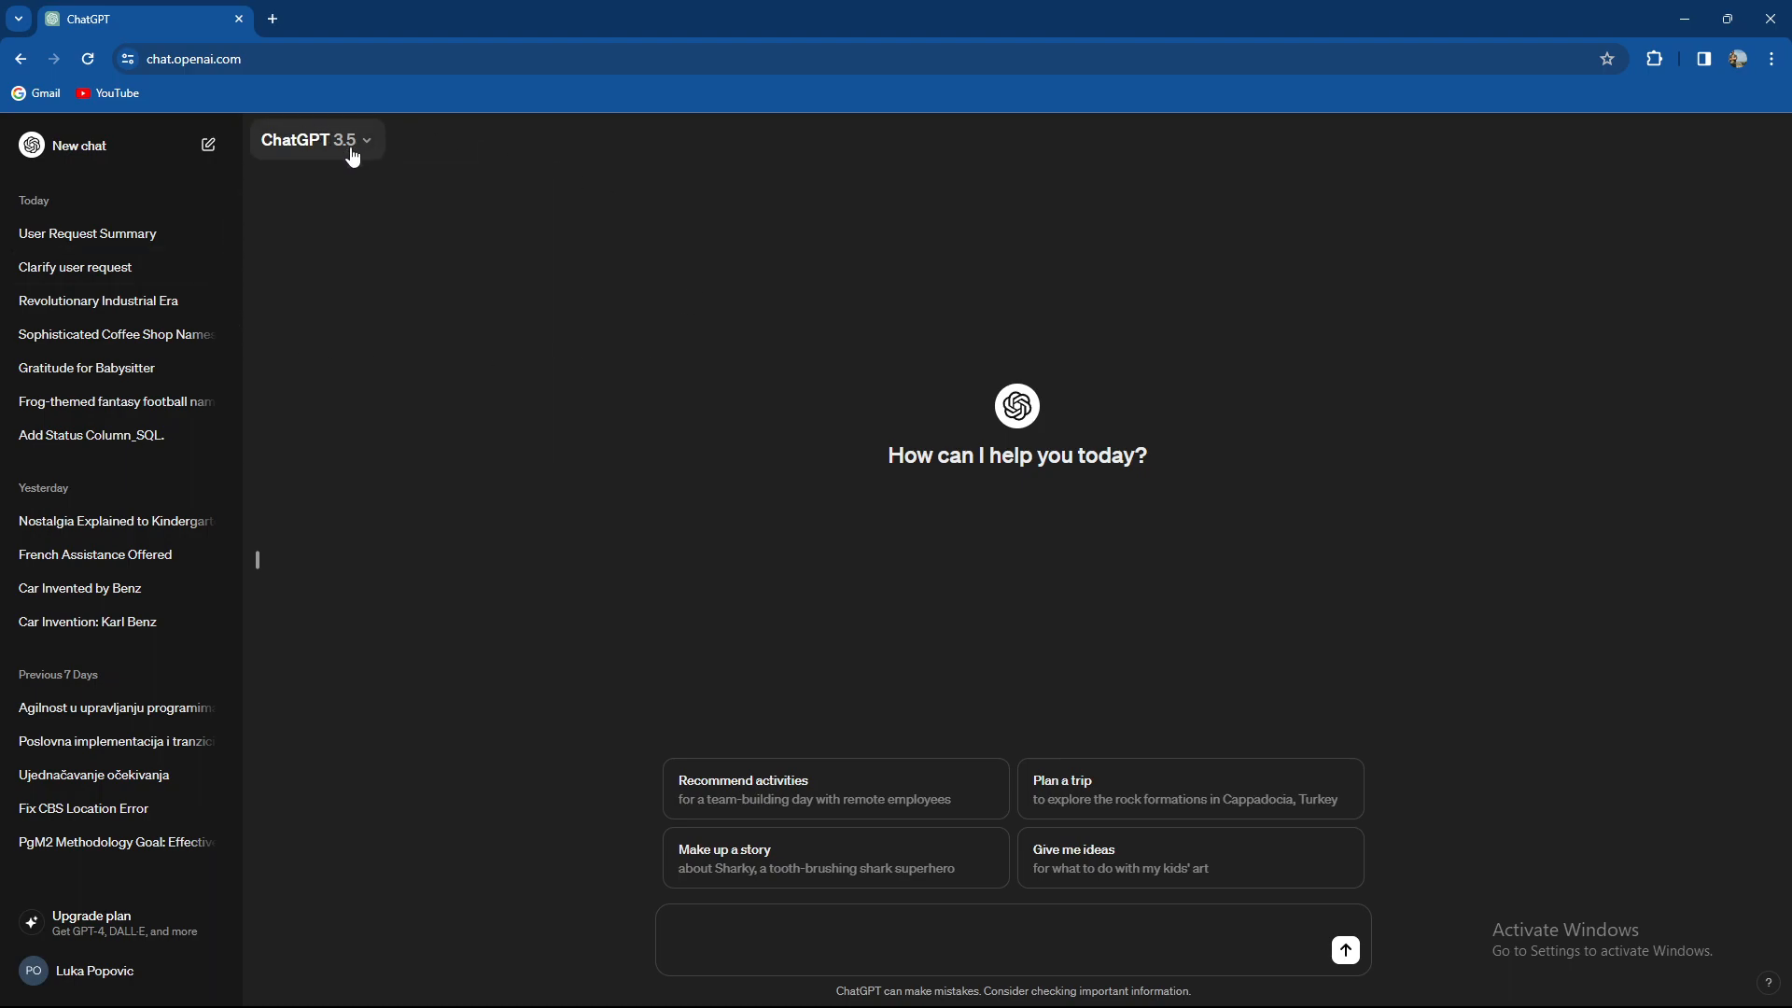
mouse_move(307, 173)
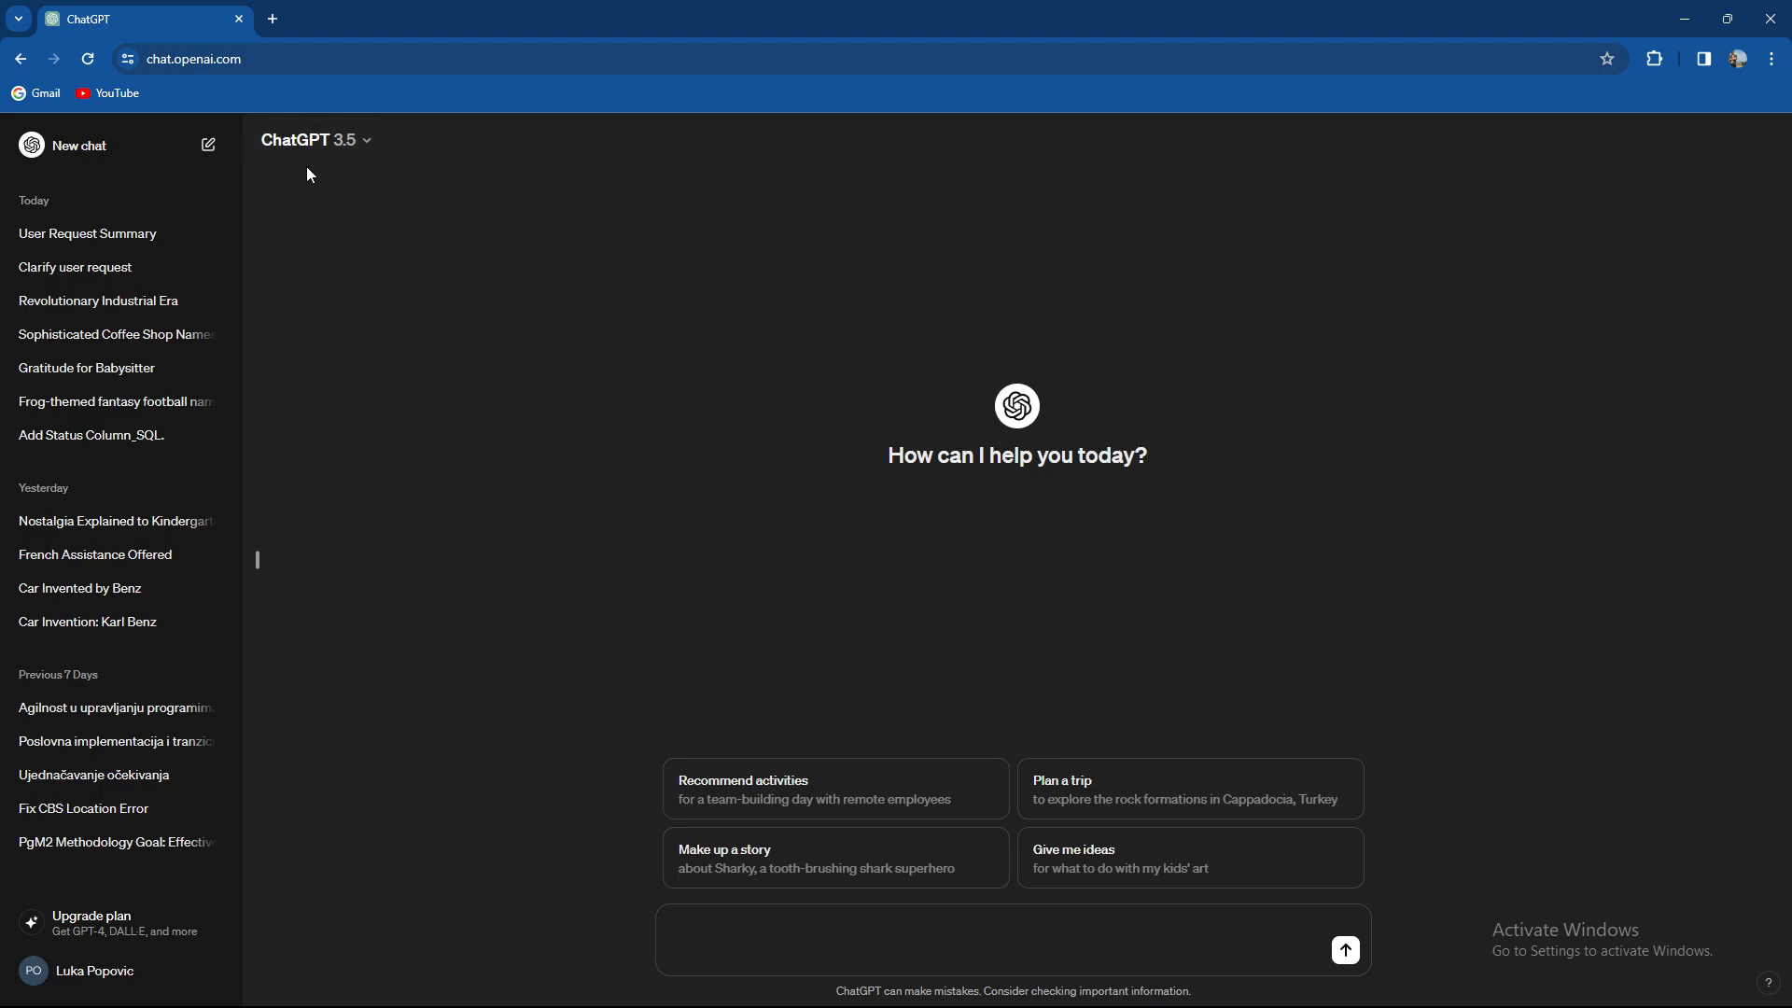
mouse_move(306, 145)
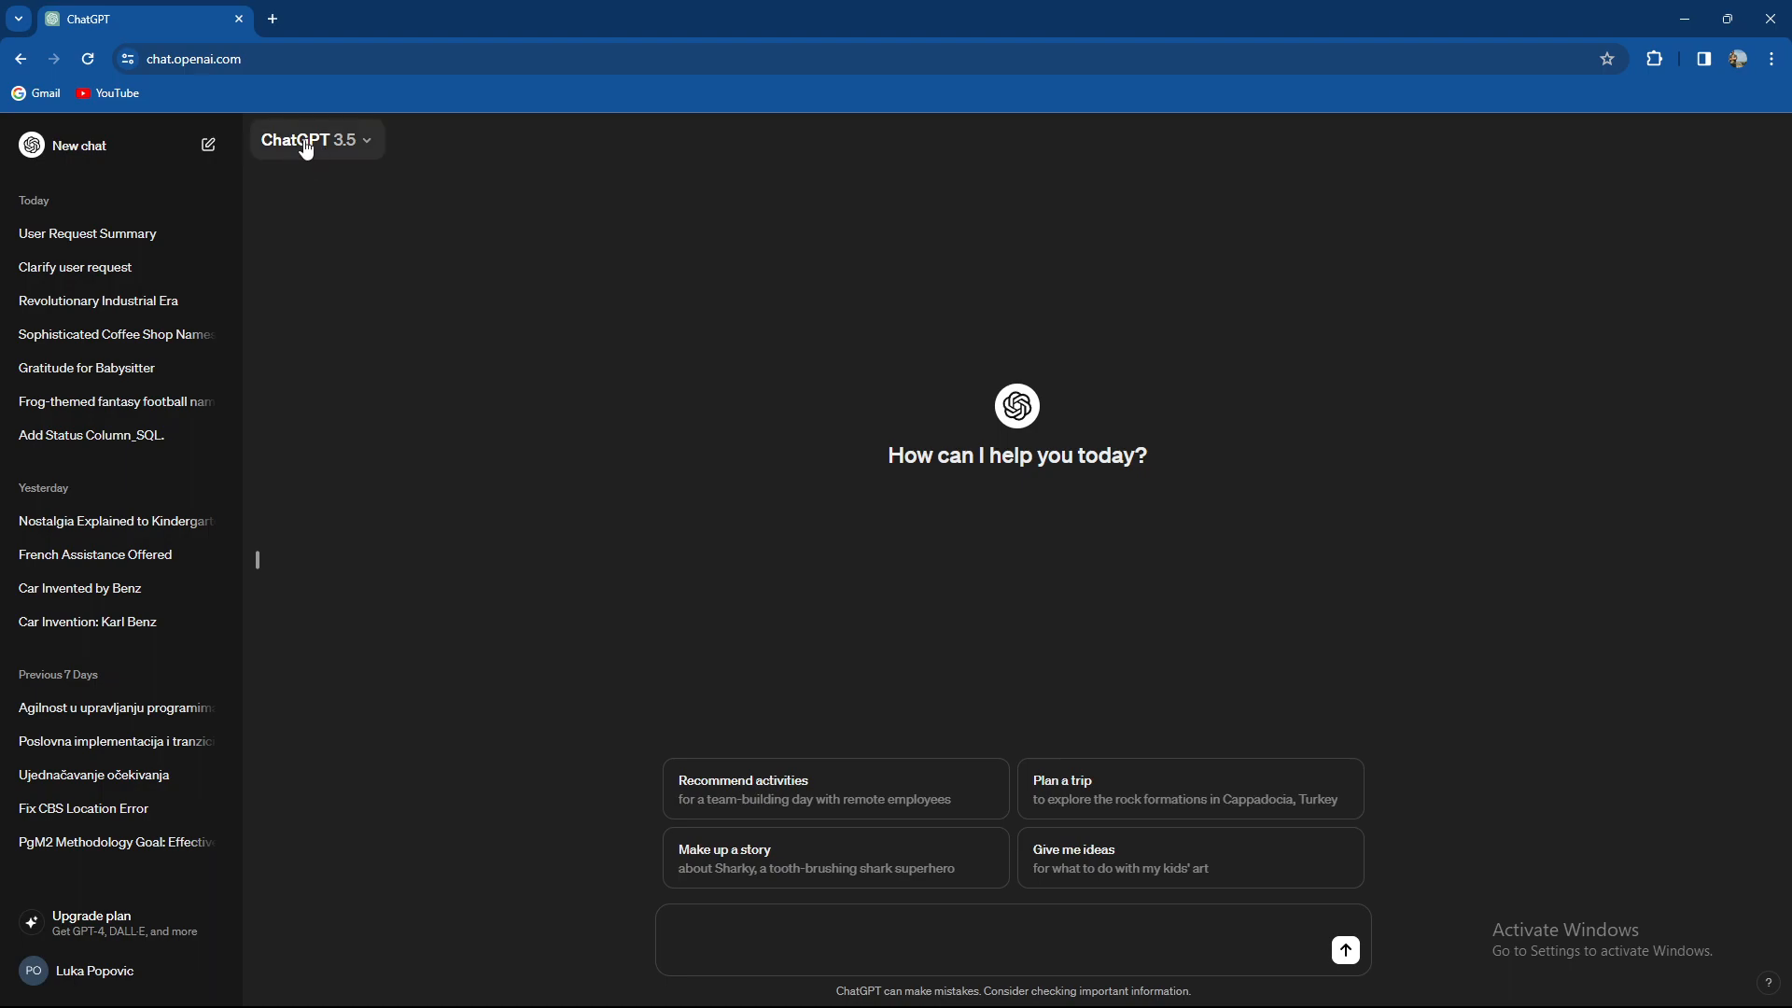
mouse_move(361, 165)
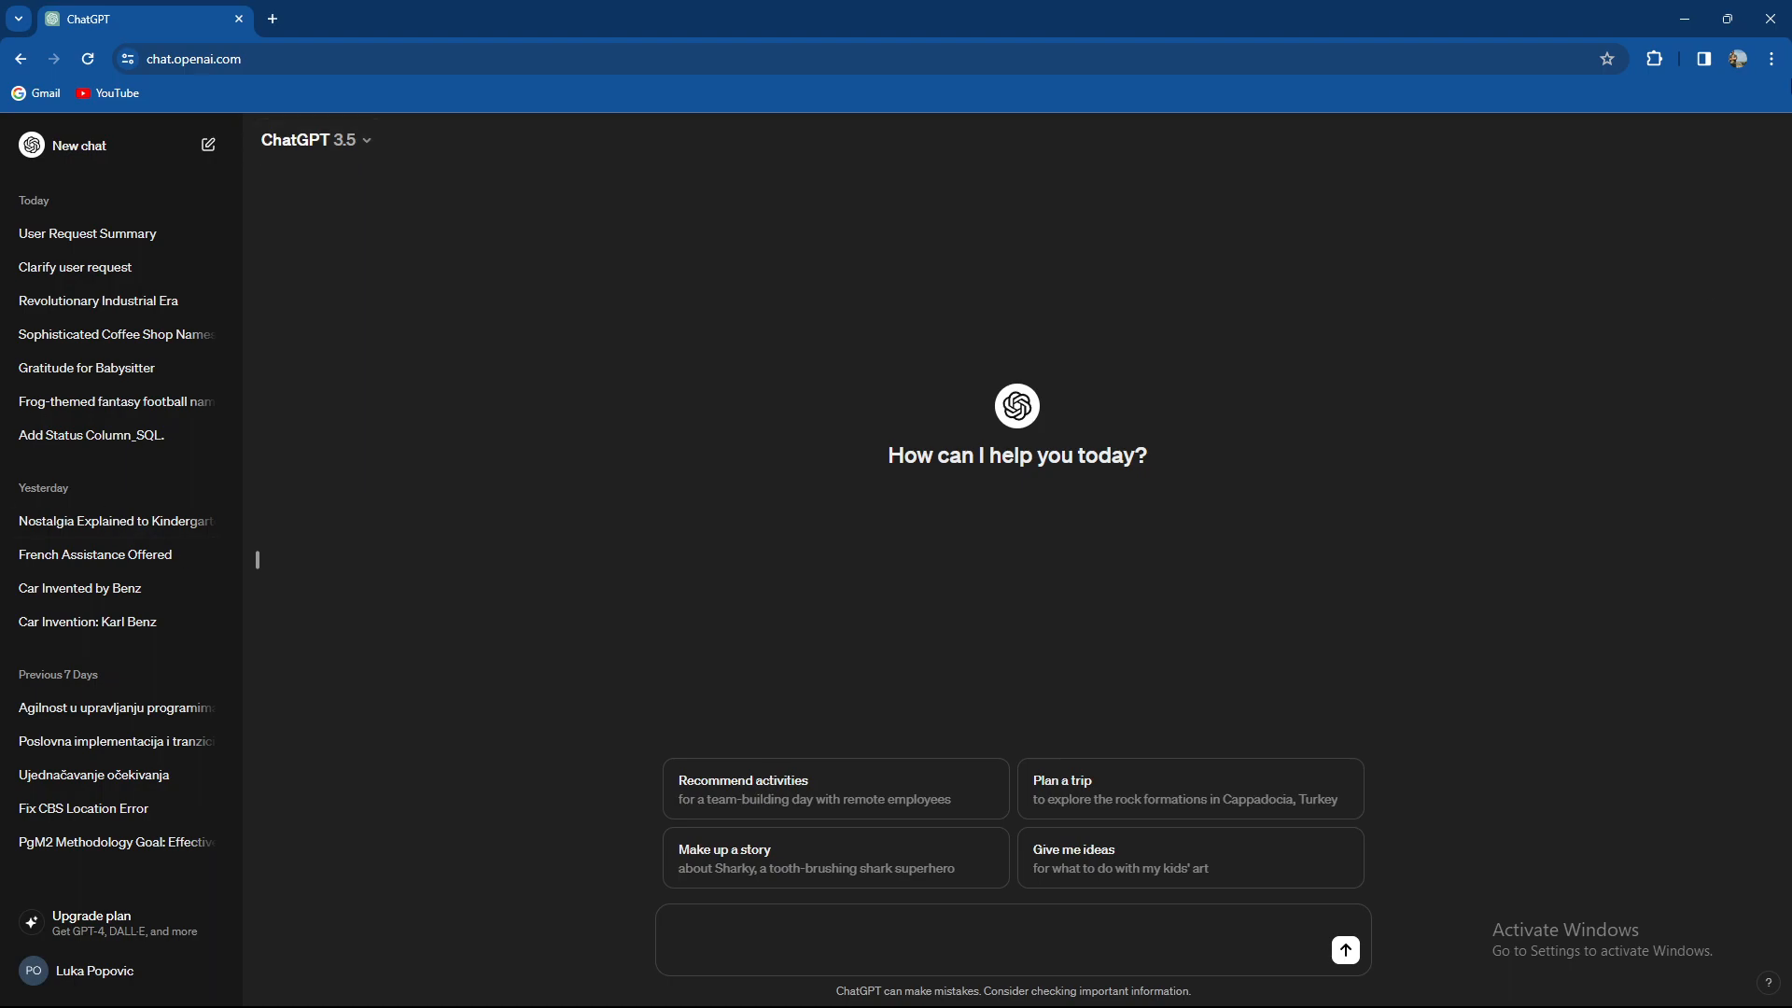
mouse_move(765, 455)
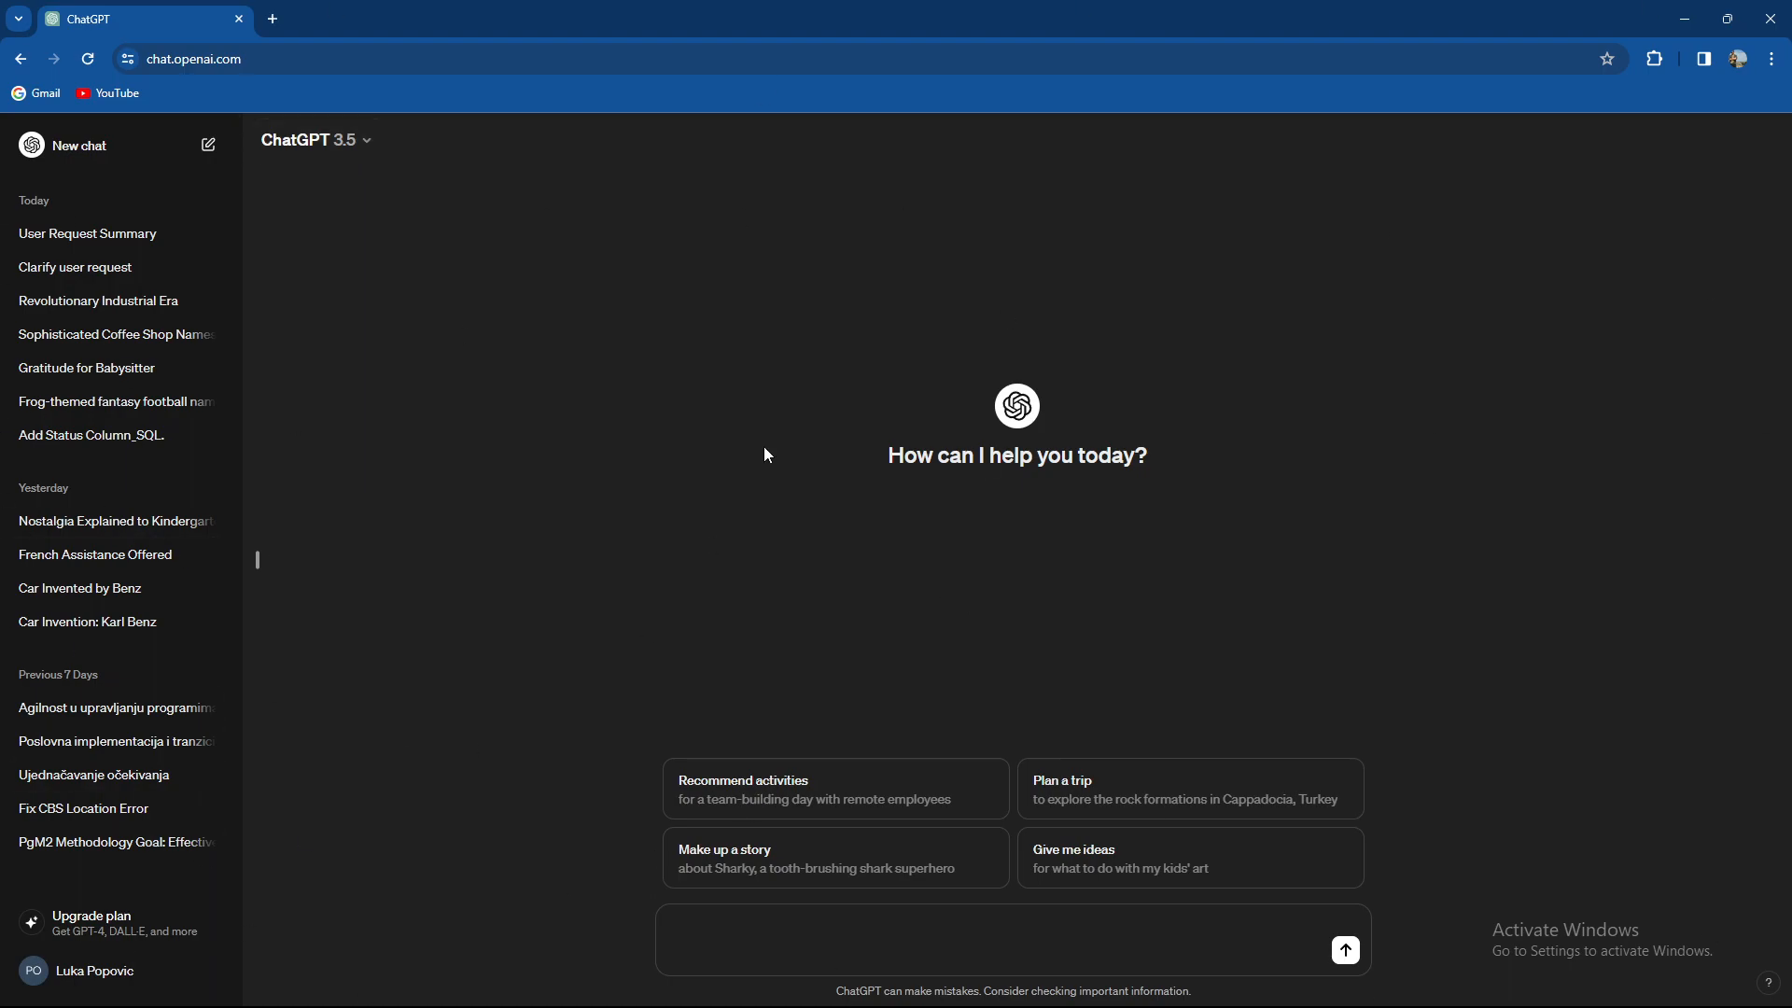
mouse_move(513, 497)
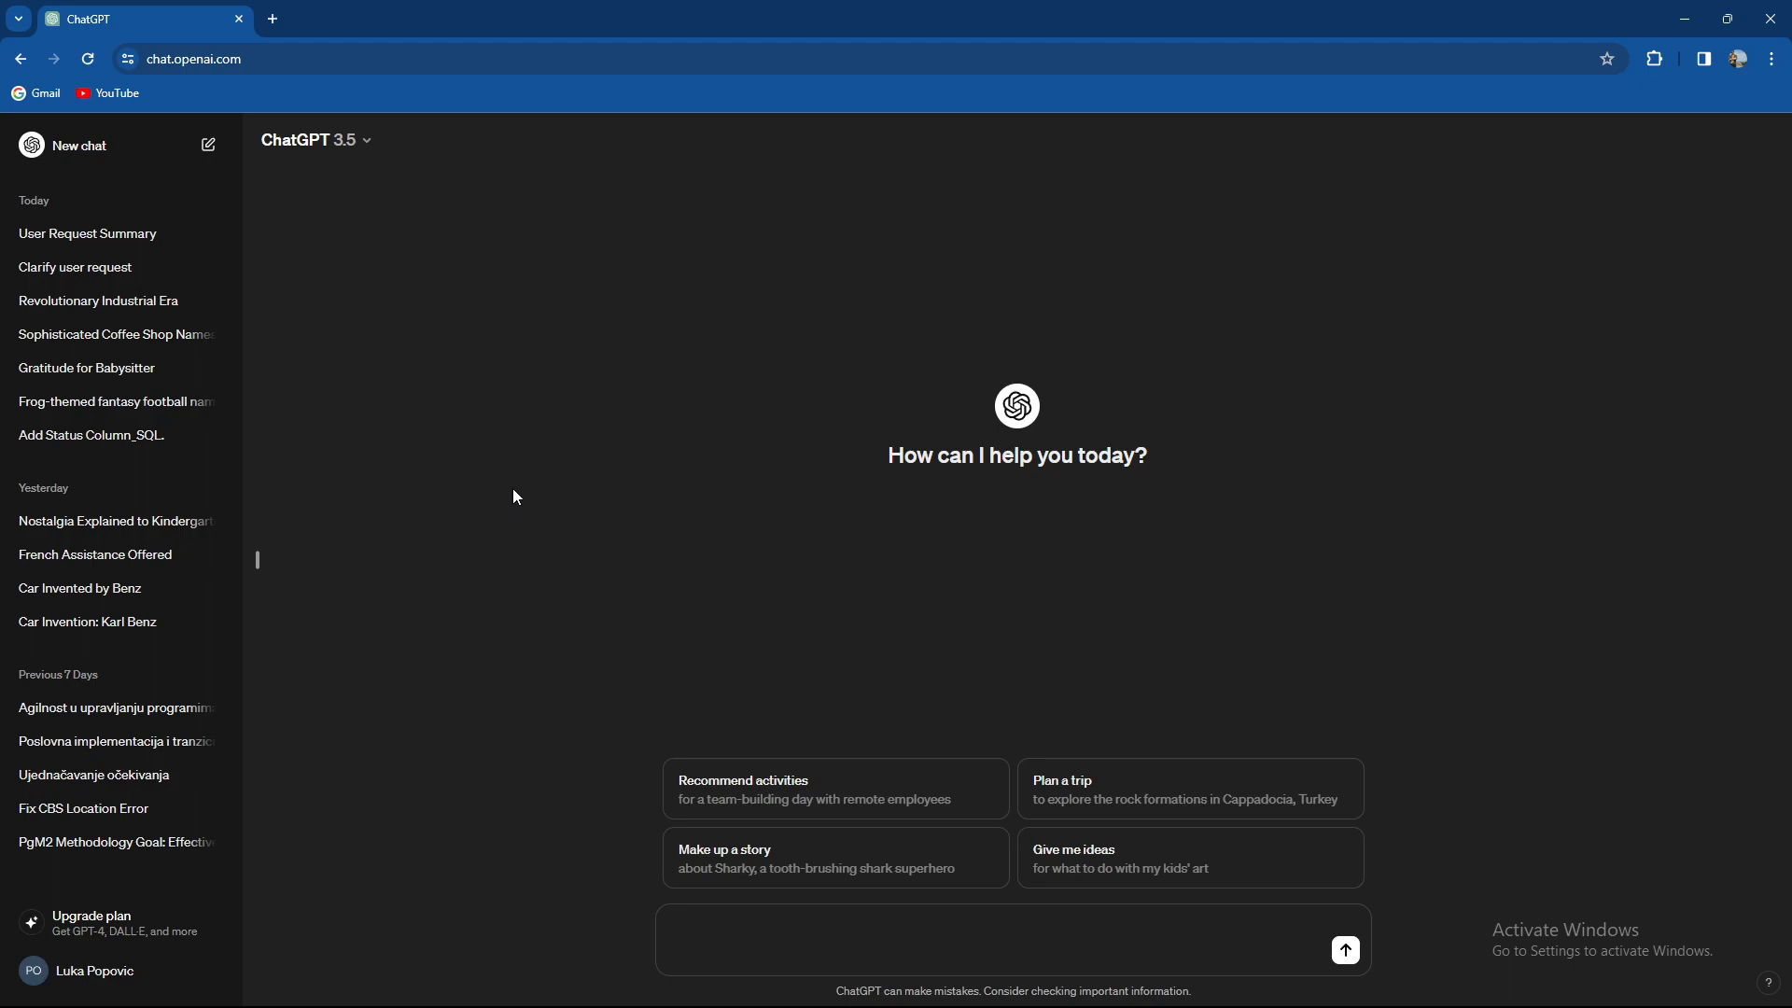
mouse_move(313, 247)
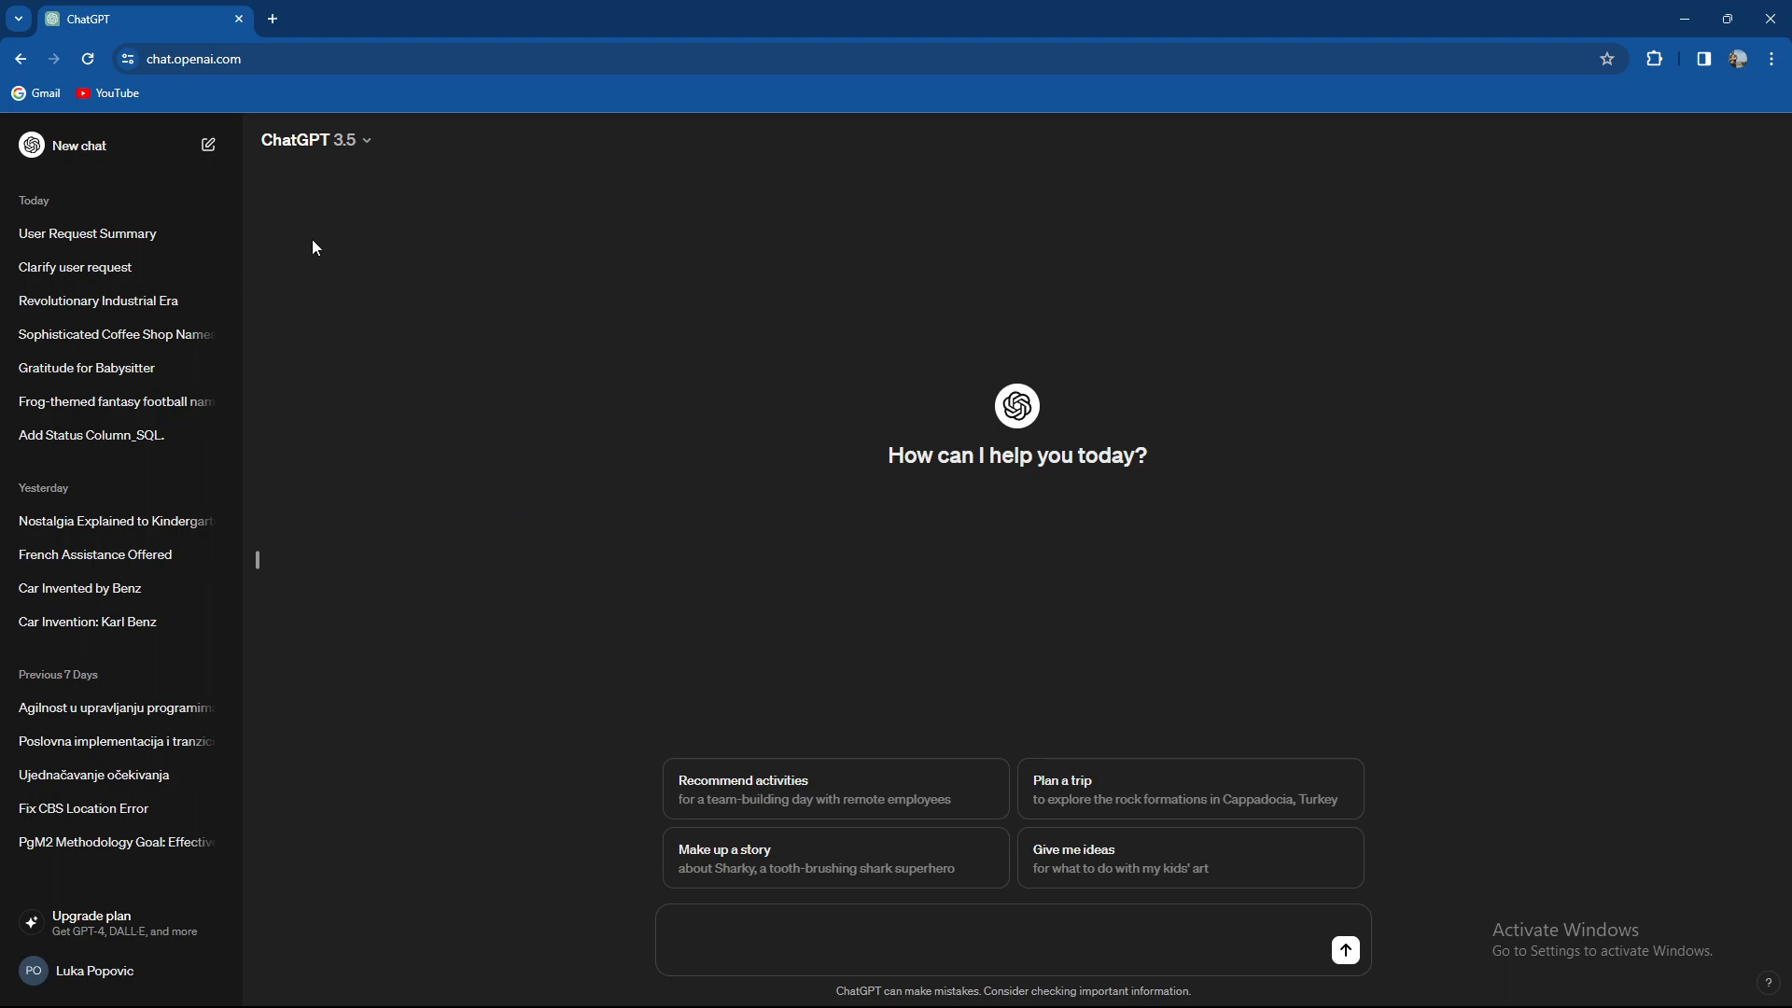
mouse_move(832, 552)
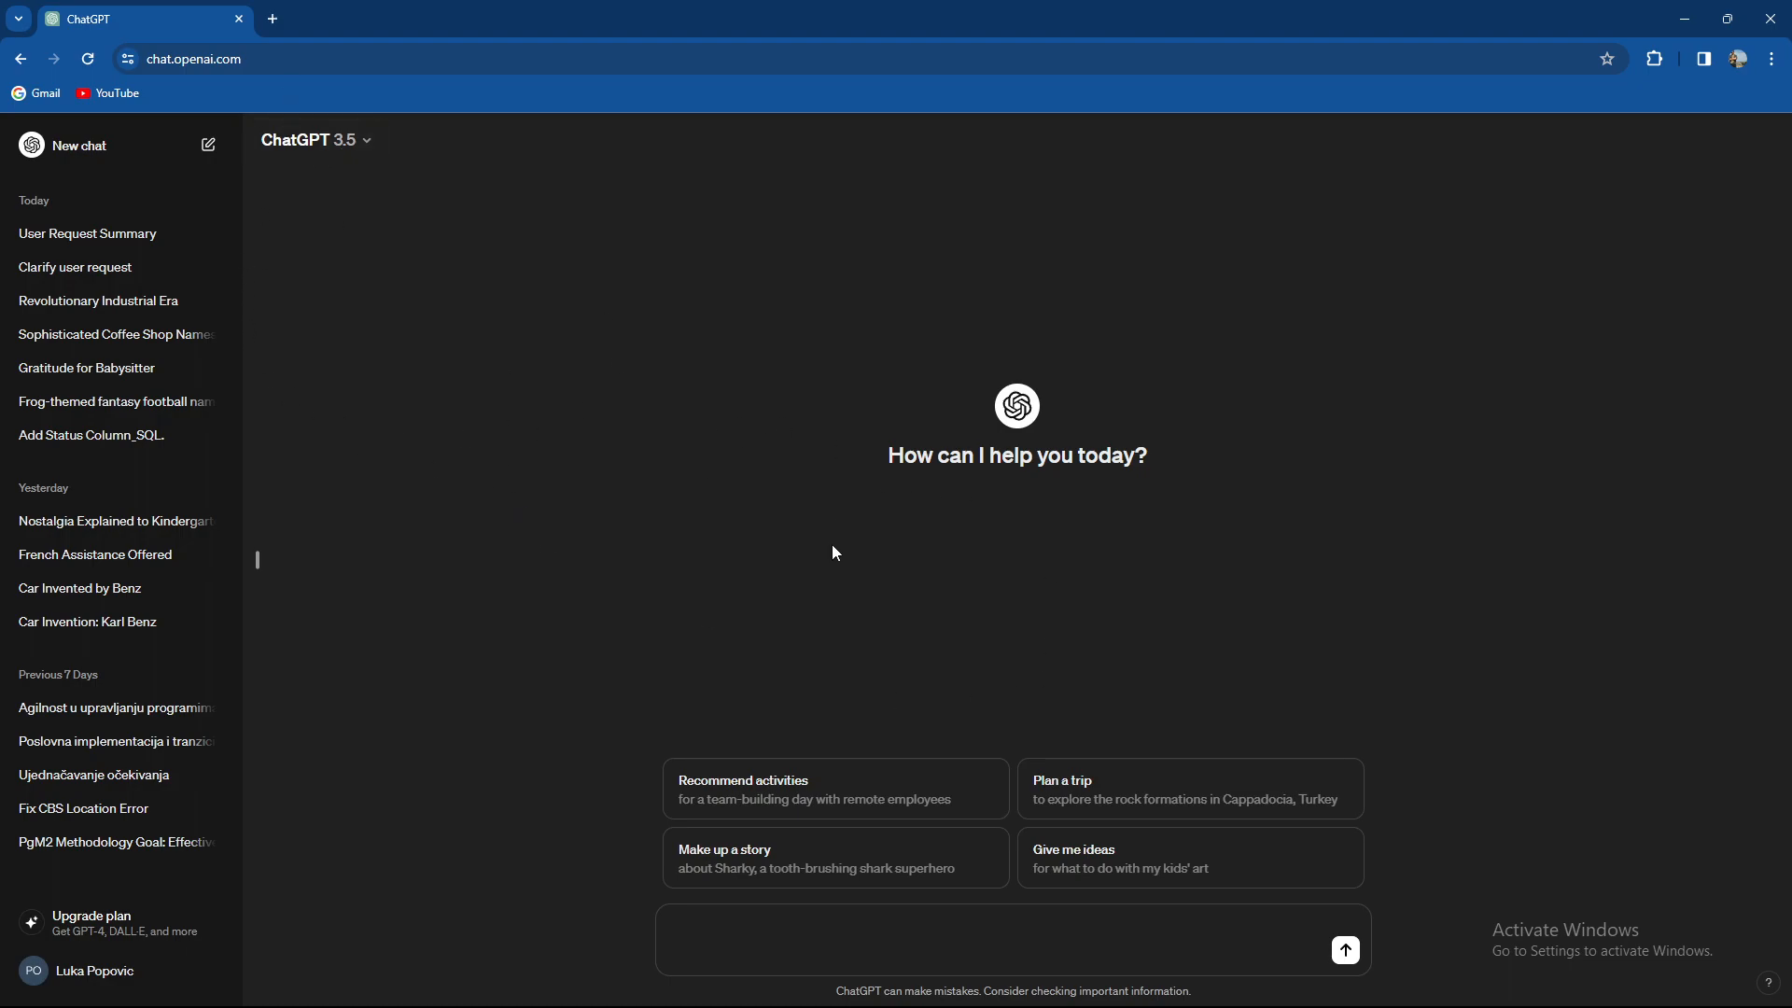
mouse_move(685, 485)
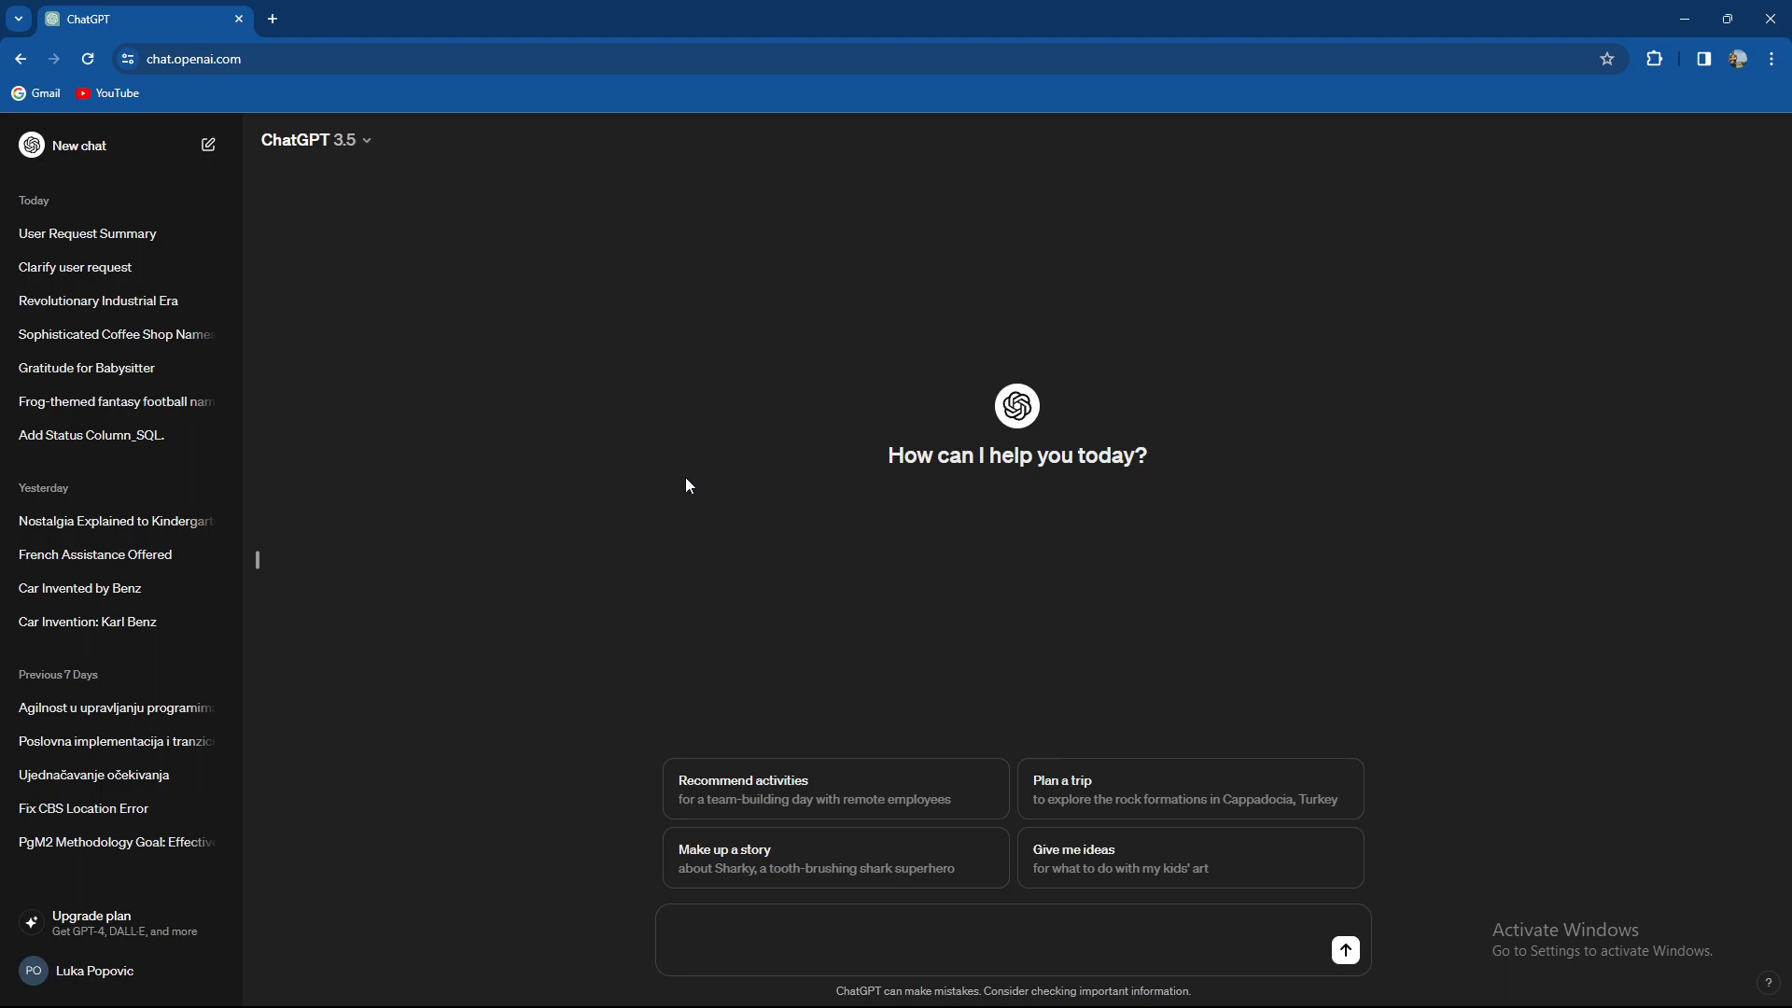
left_click(308, 140)
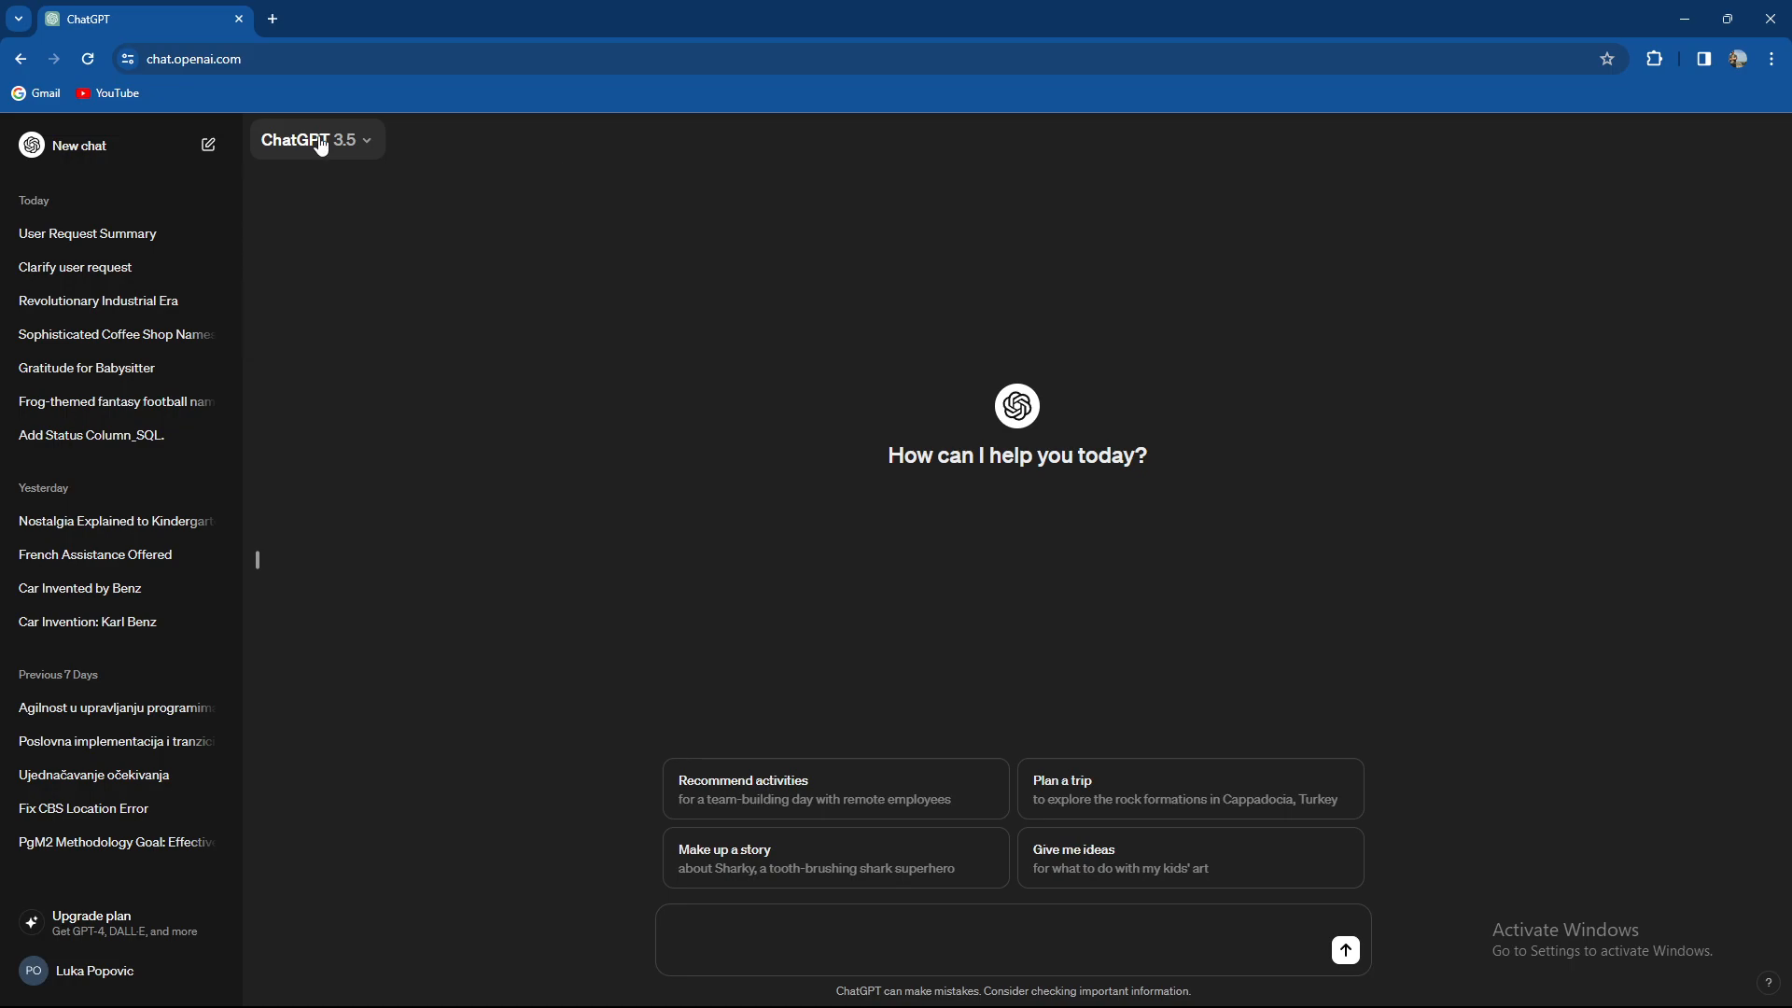
mouse_move(706, 487)
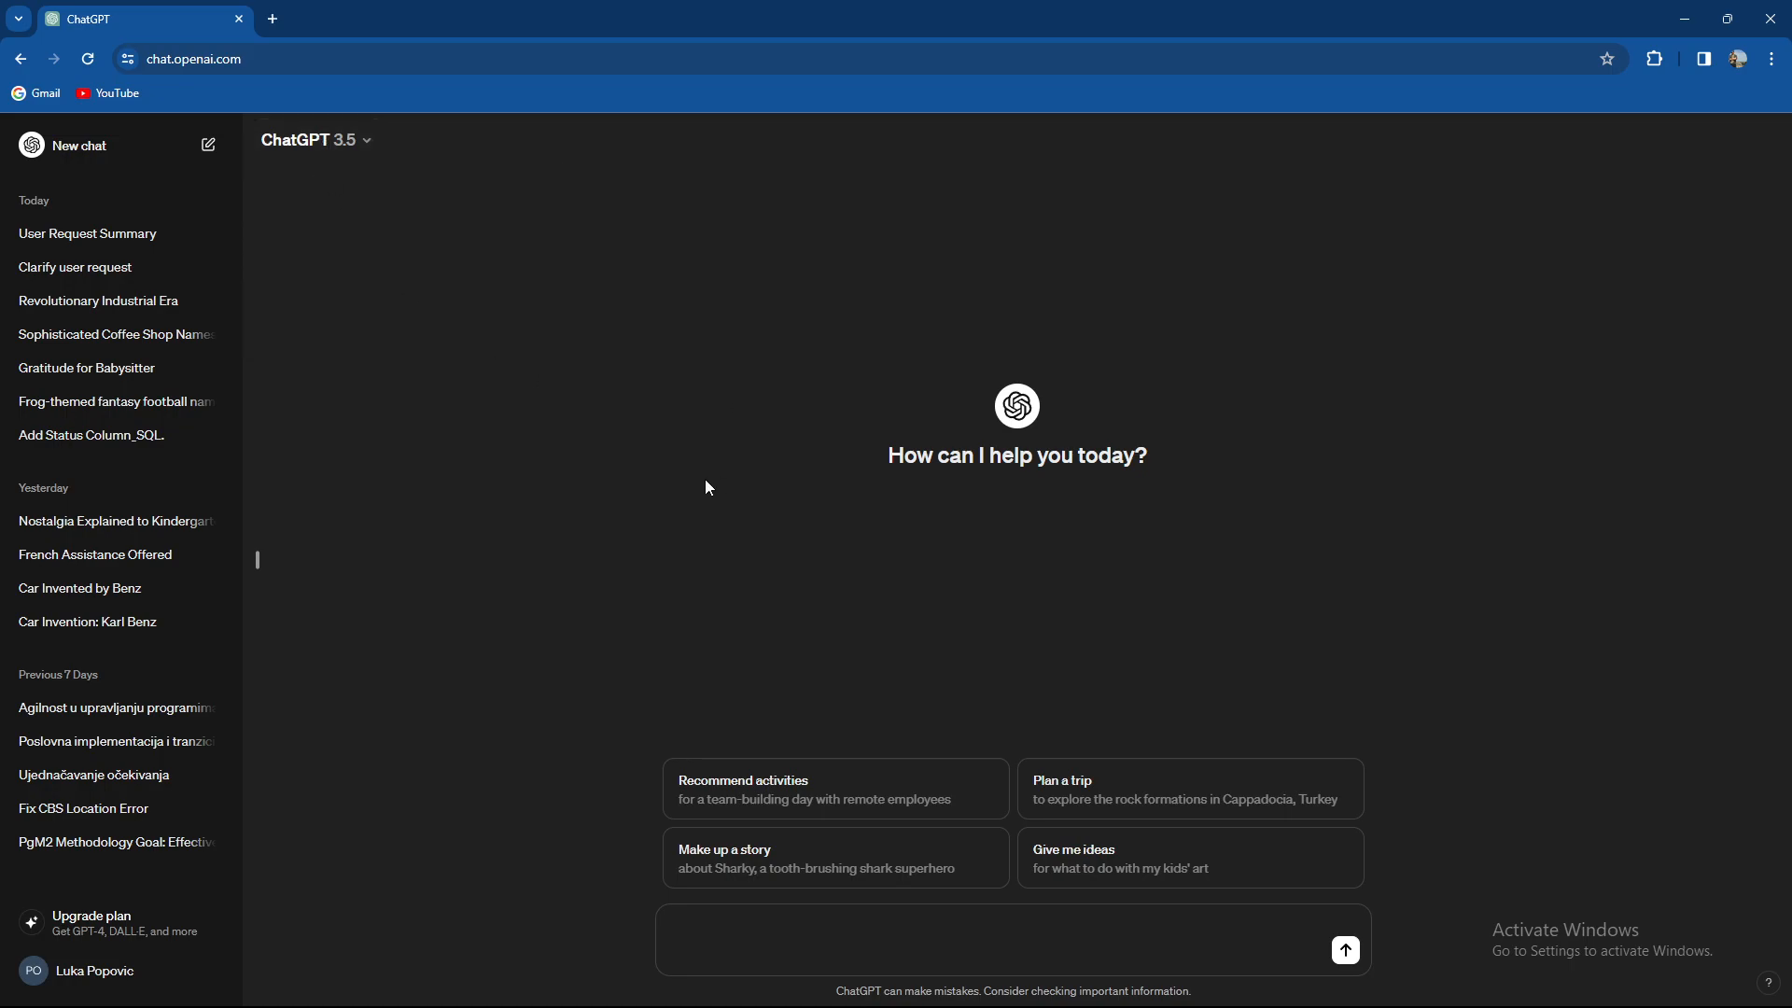
mouse_move(735, 490)
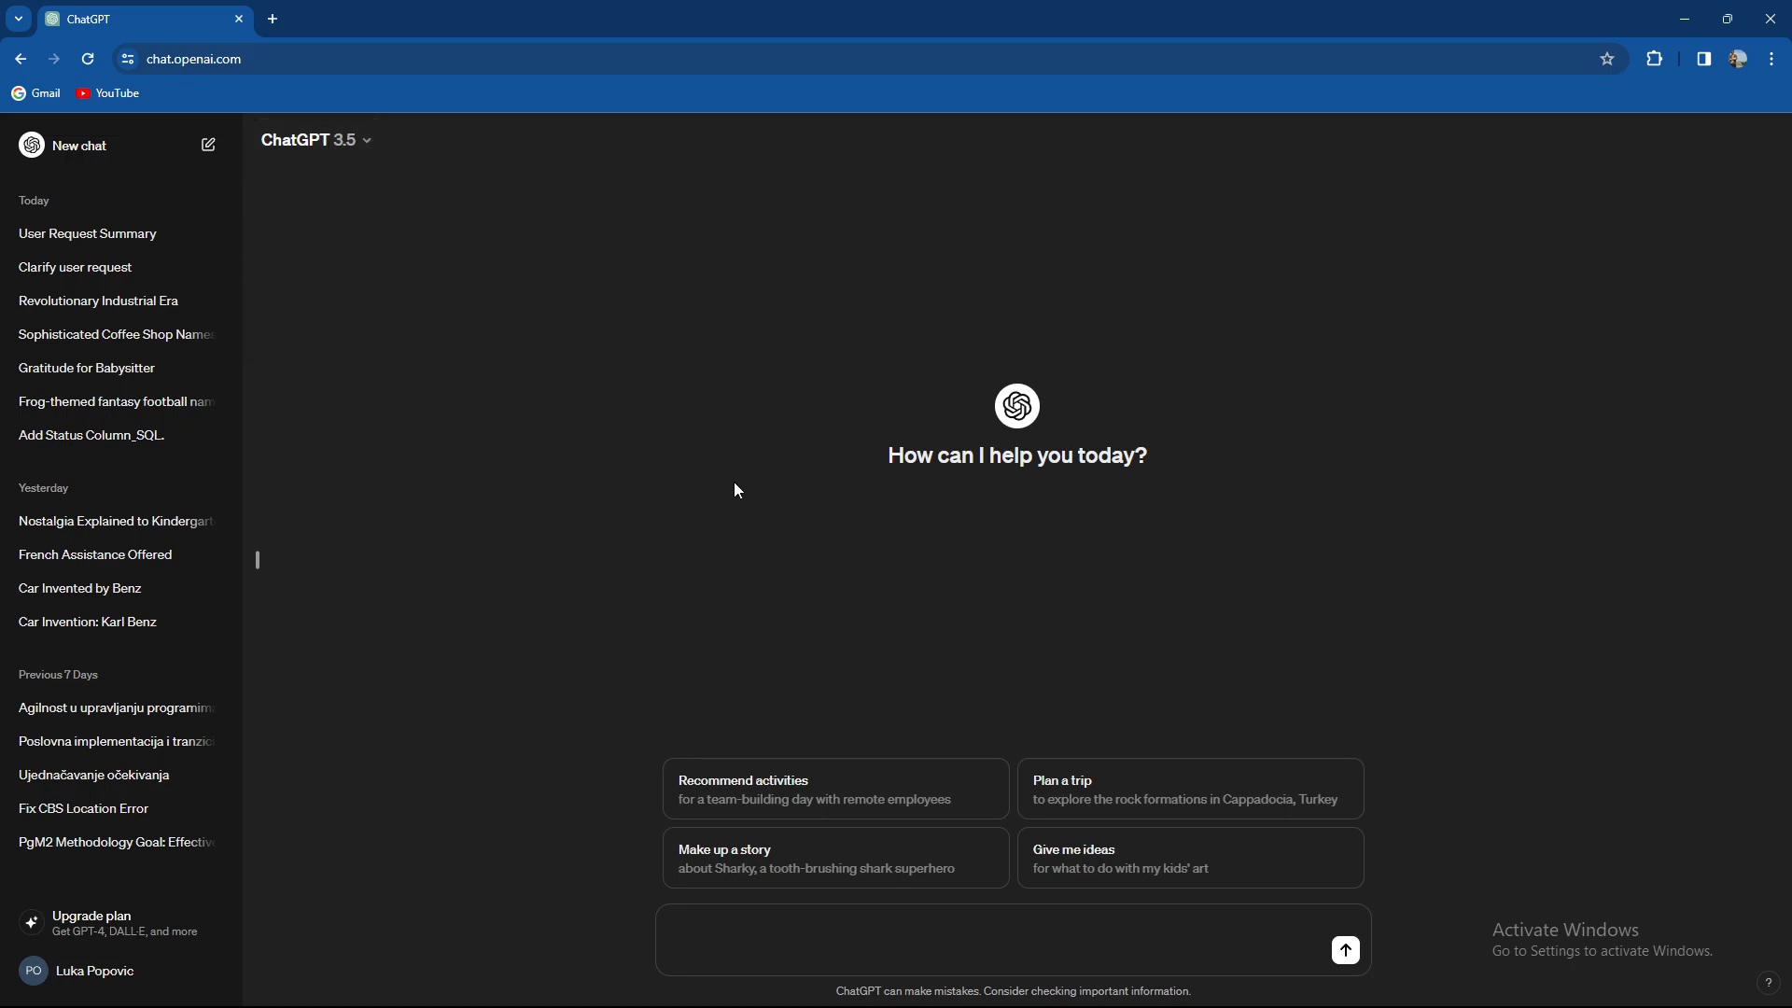